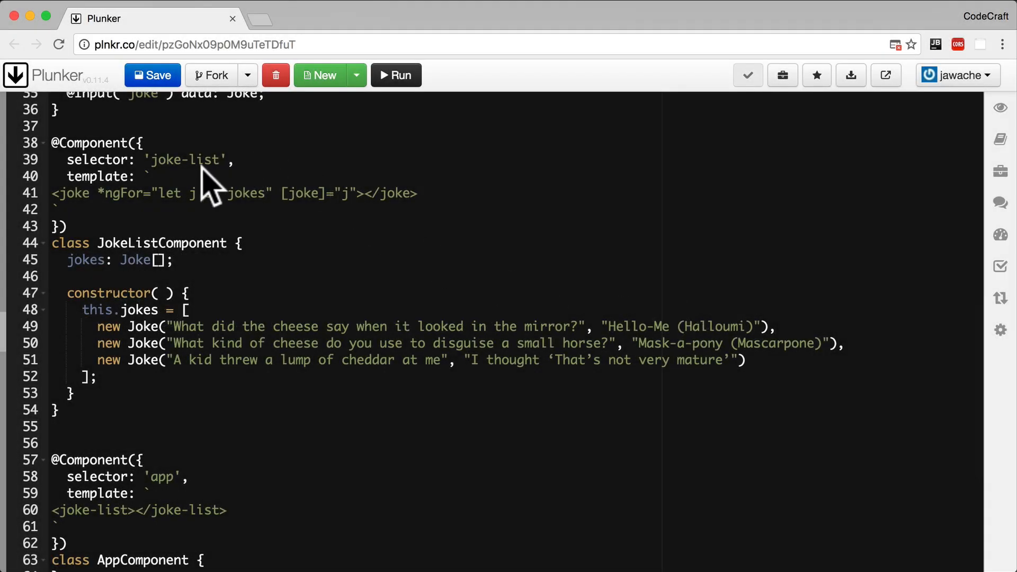
Step: Place a <joke-form></joke-form> element above the *ngFor joke line in the joke-list template
type("<form>")
type("</f")
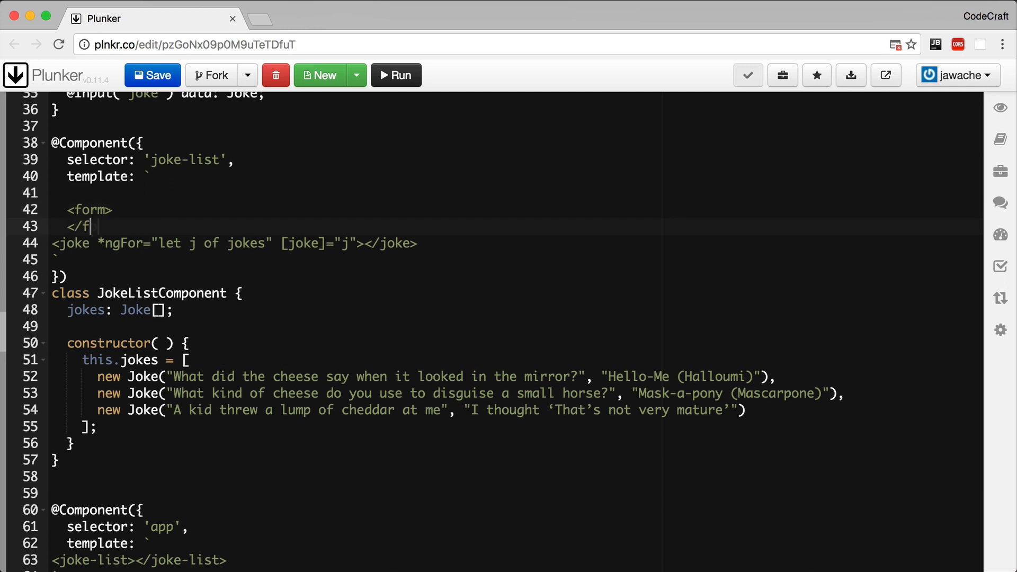
type("orm>")
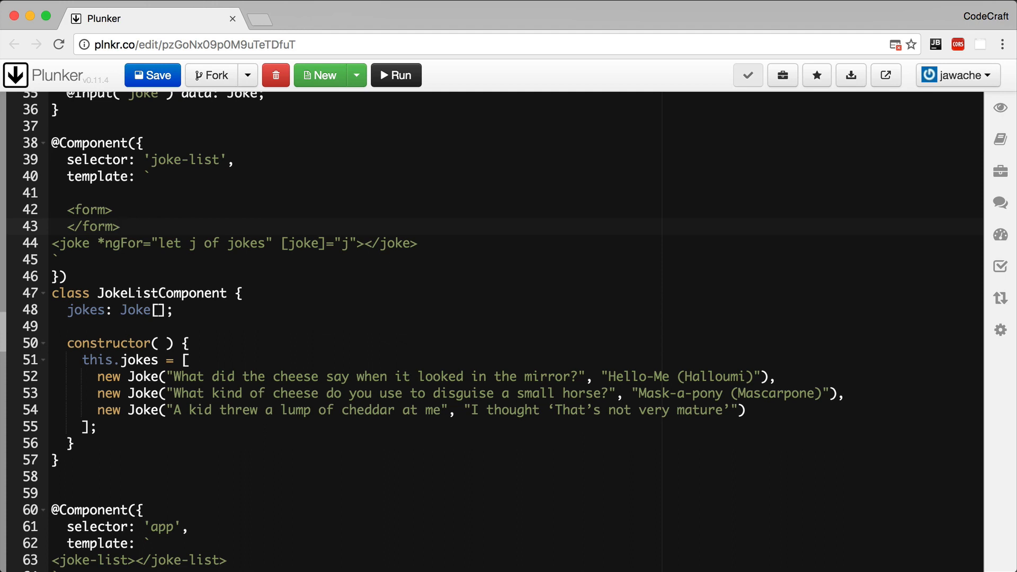
mouse_move(164, 296)
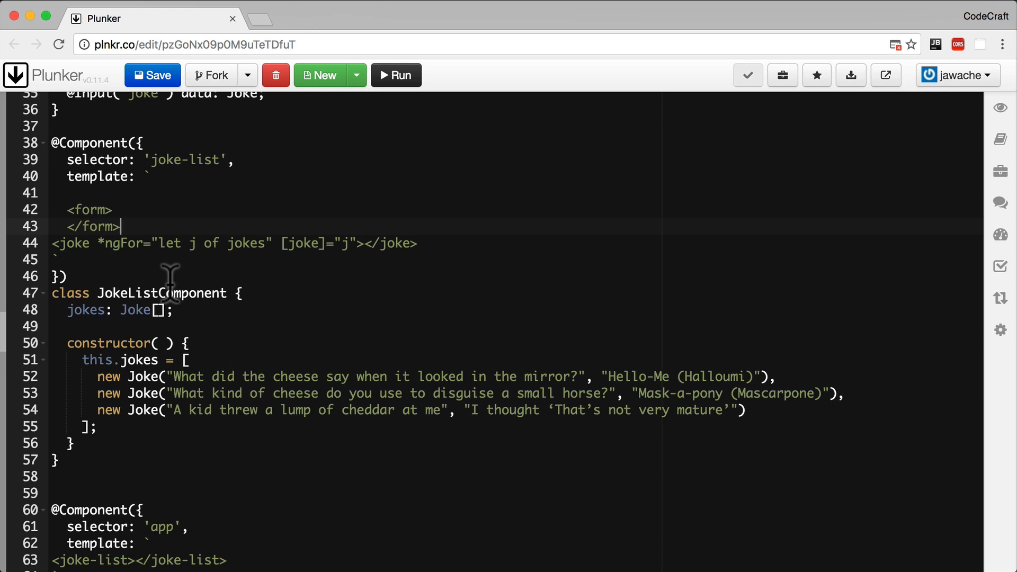
mouse_move(169, 297)
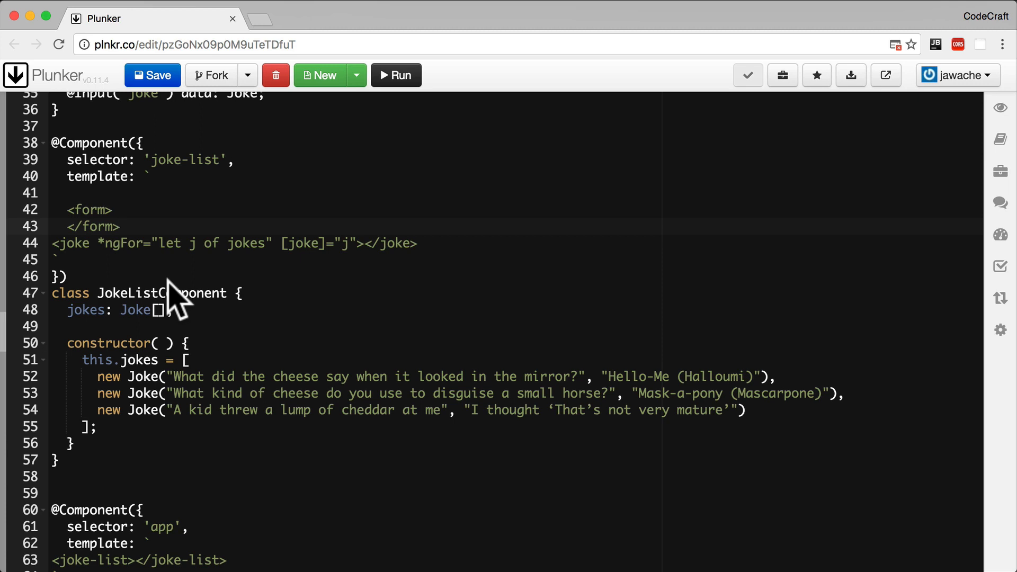
left_click(121, 227)
type("<joke-form></joke-form>")
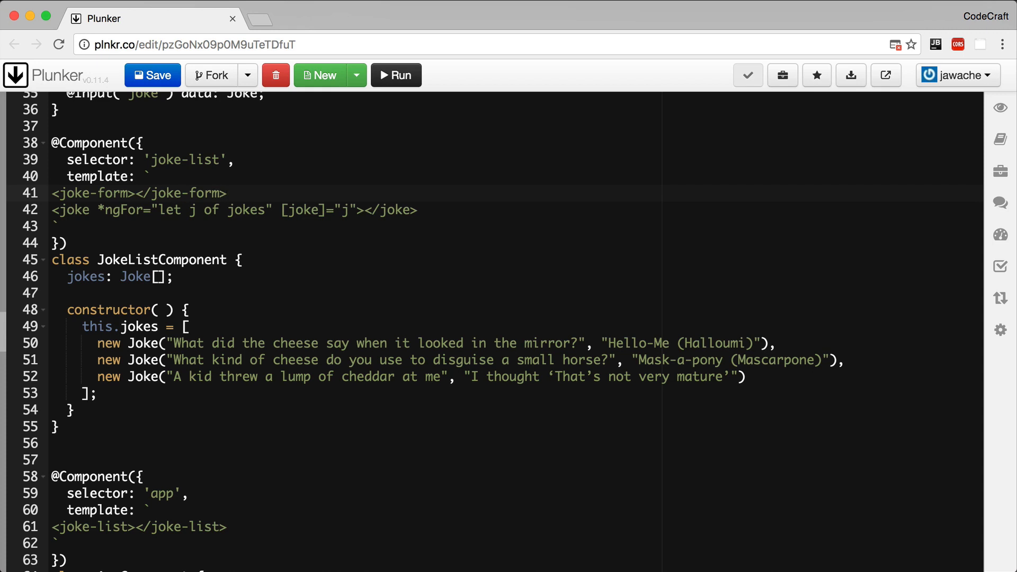
Step: Bind (jokeCreated)="addJoke($event)" on the joke-form tag and point out the tag and event names
left_click(131, 193)
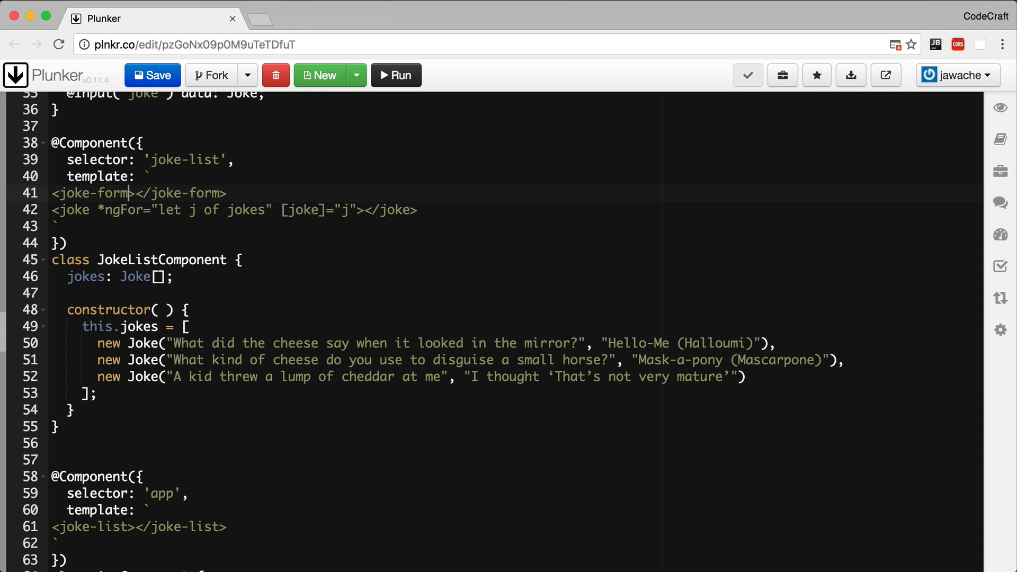
type("(jokeCreated)=\"addJoke($event")
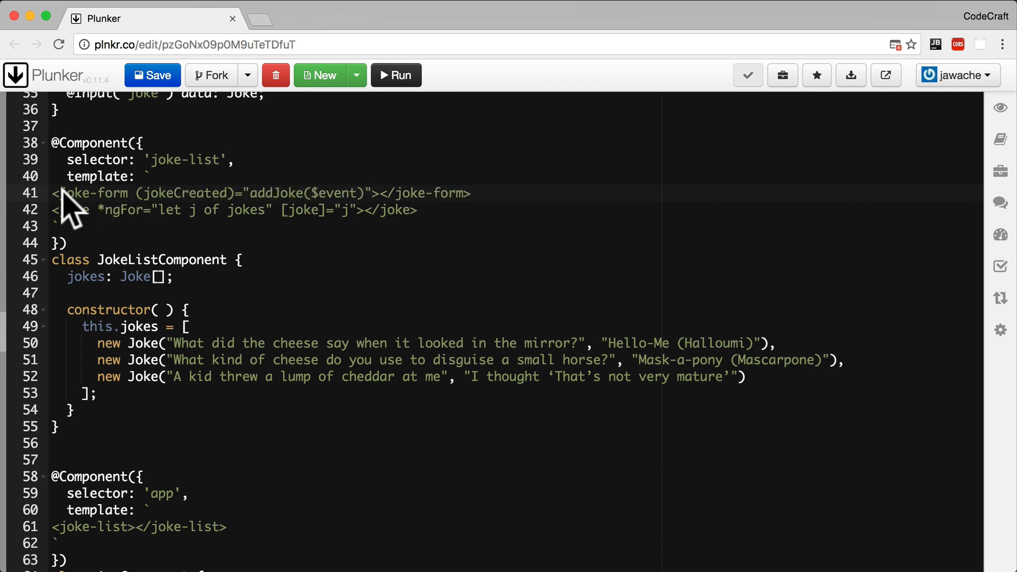
double_click(90, 193)
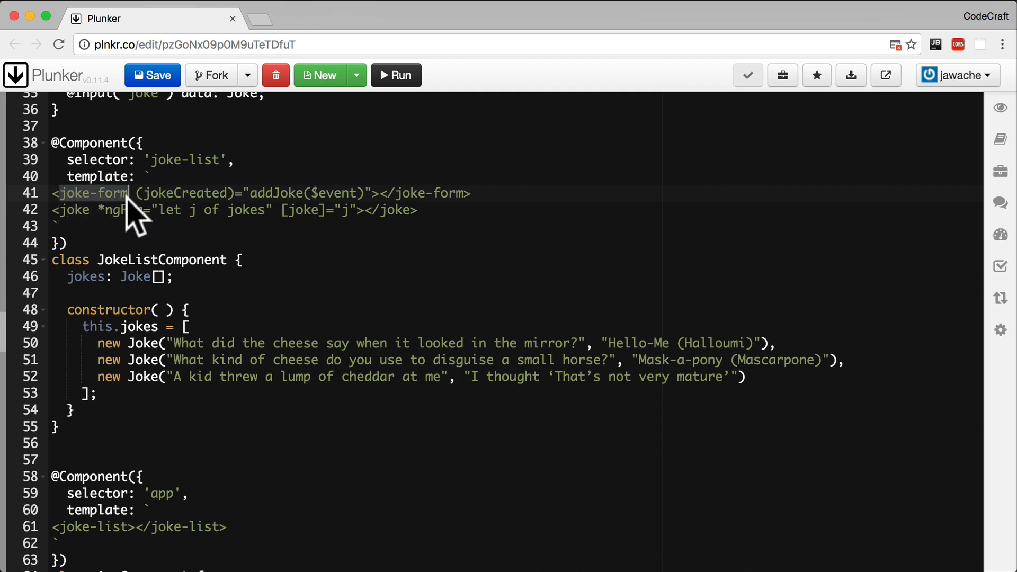
mouse_move(210, 289)
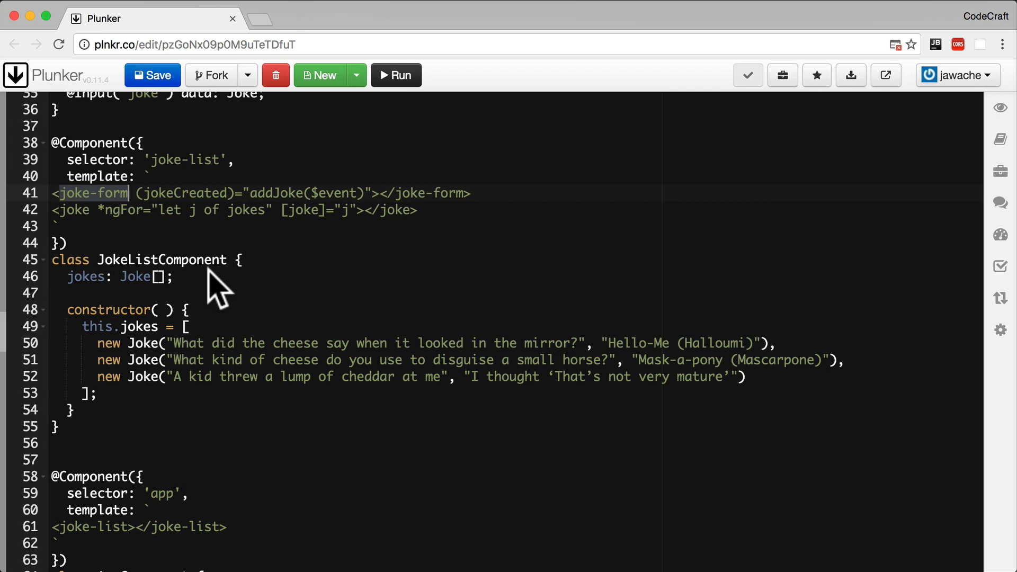
mouse_move(199, 208)
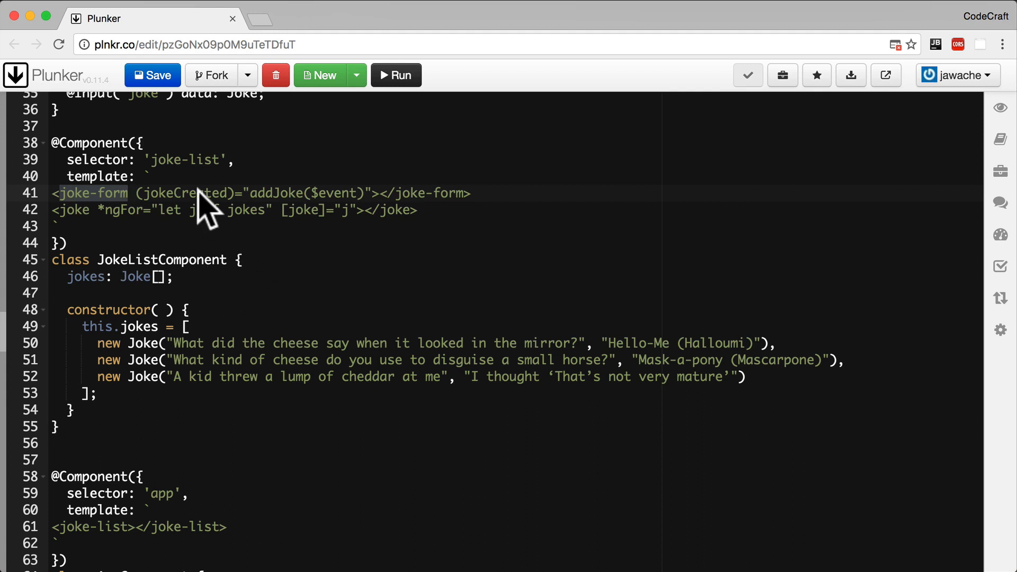
double_click(185, 193)
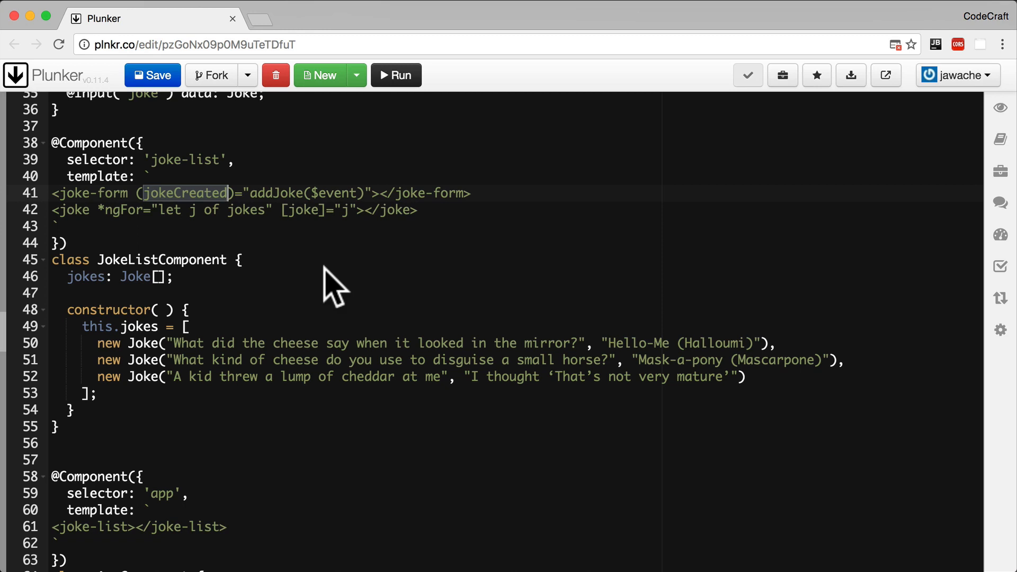
mouse_move(265, 241)
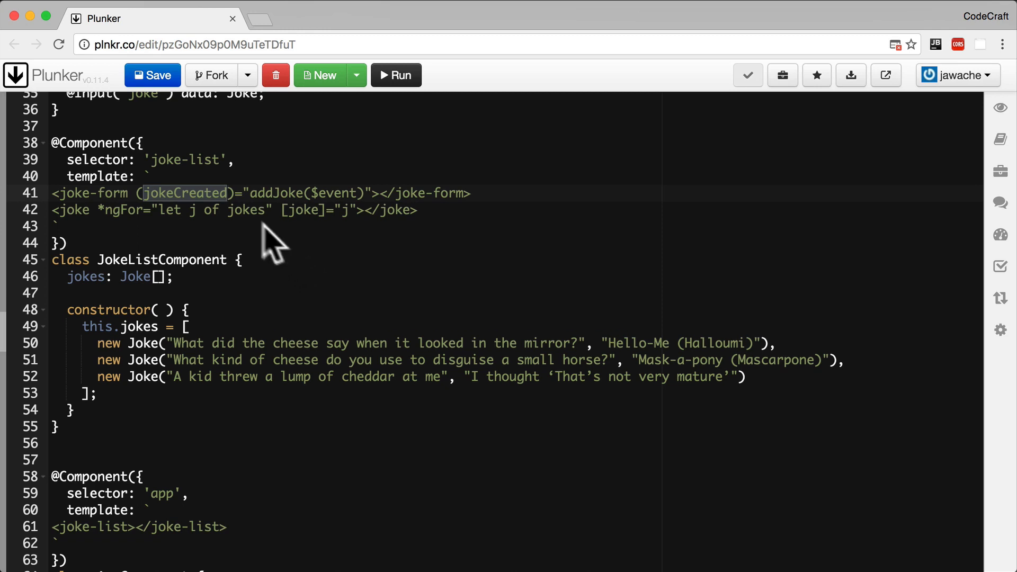
mouse_move(193, 197)
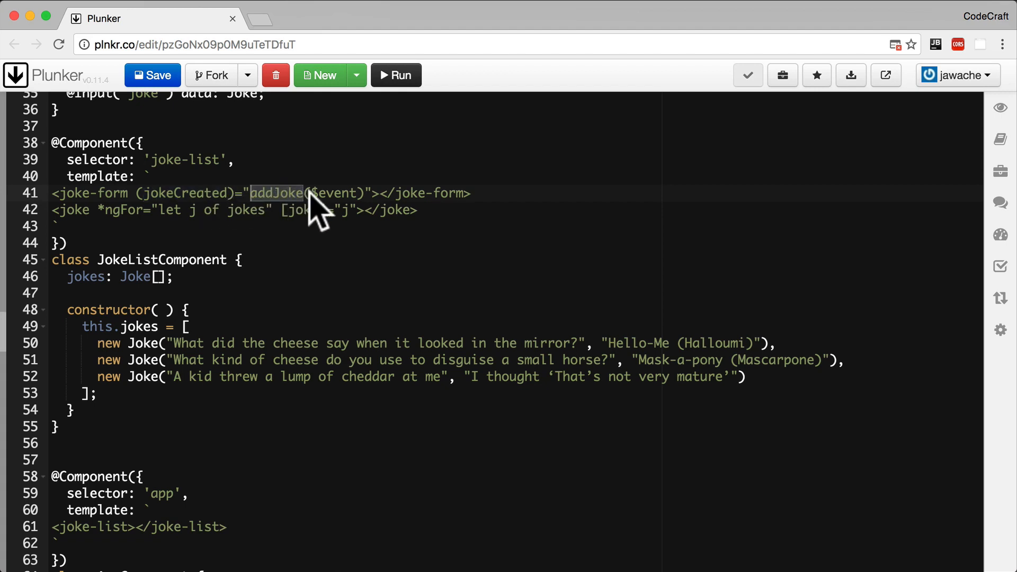
mouse_move(357, 209)
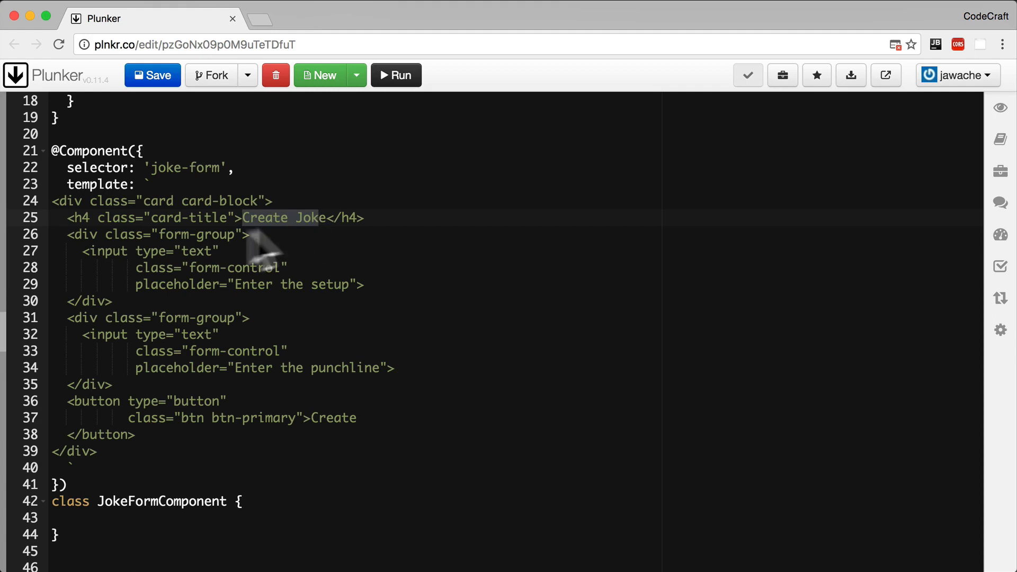
Step: Highlight the setup and punchline input elements in the JokeFormComponent template
left_click(364, 284)
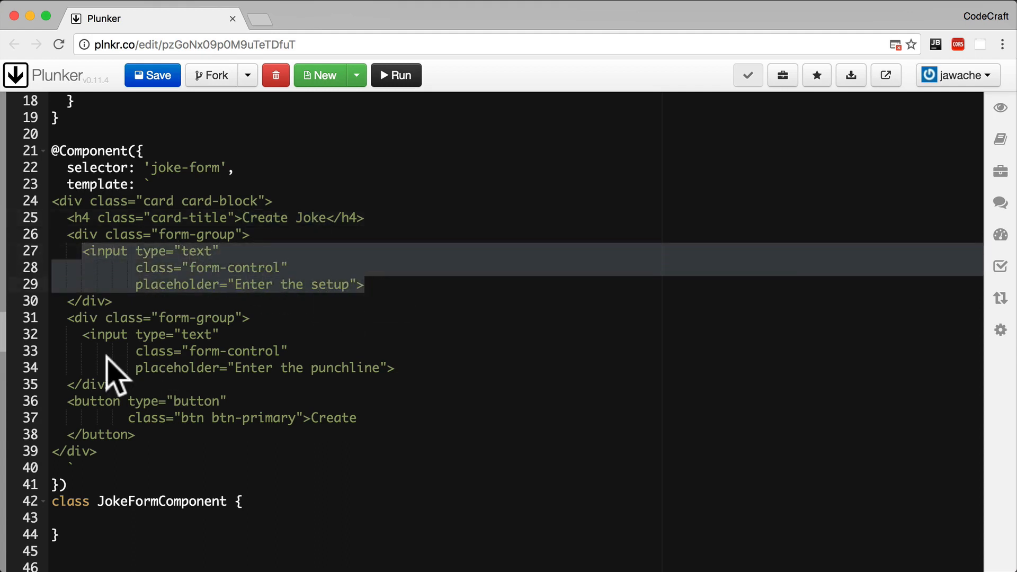
left_click(396, 369)
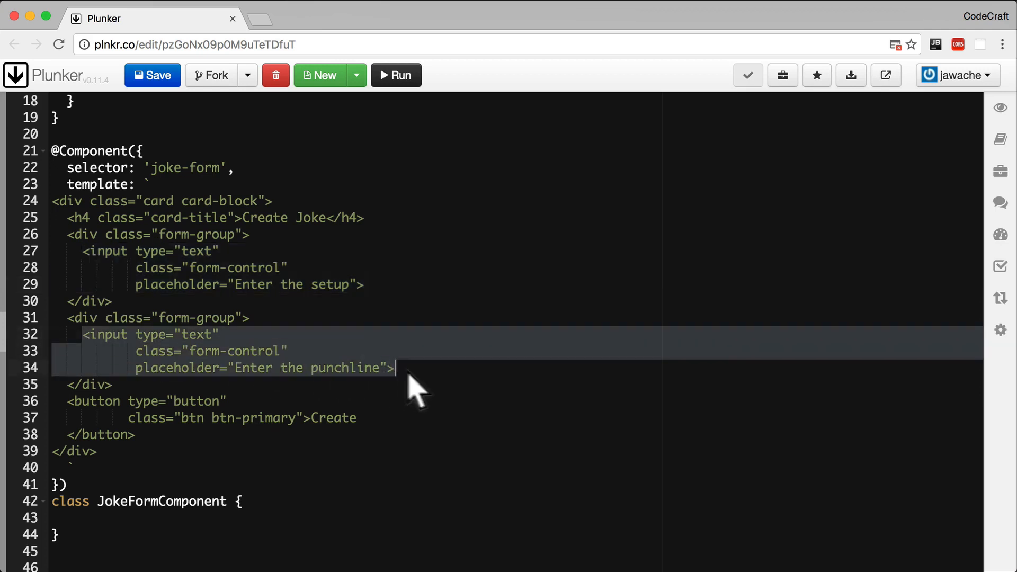
mouse_move(69, 411)
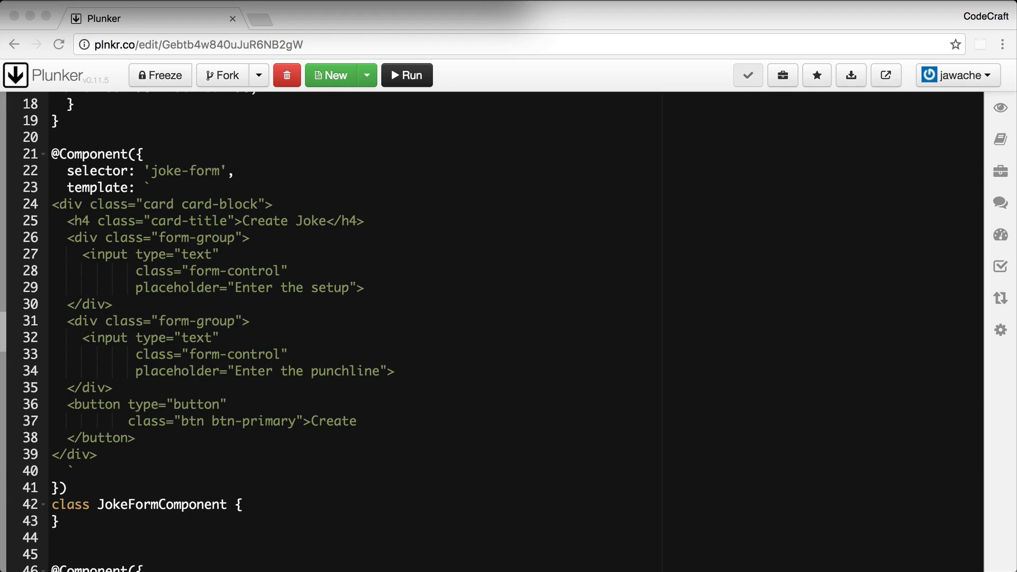
mouse_move(466, 527)
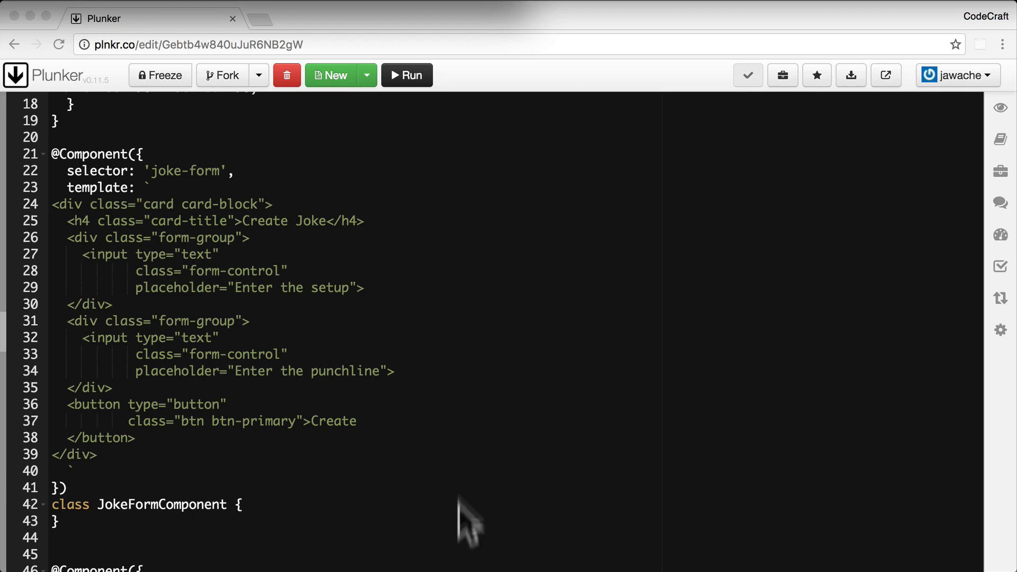
scroll("down", 3)
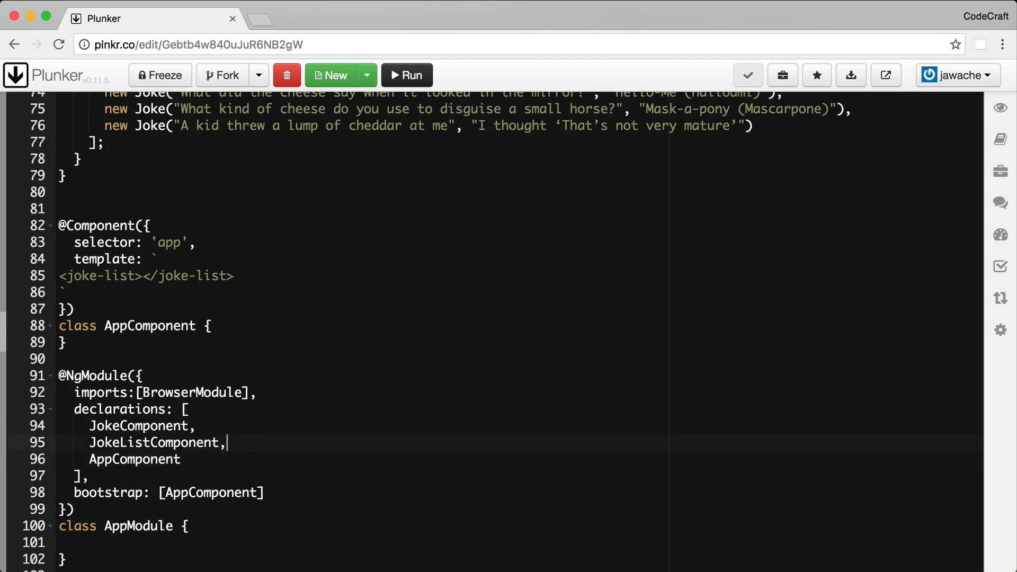
type("JokeFormComponent,")
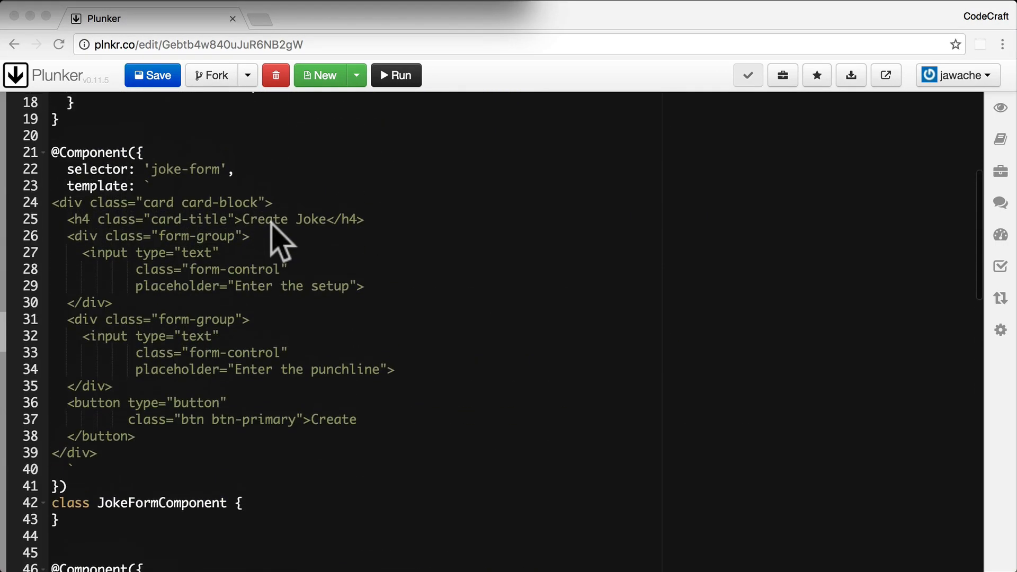
mouse_move(175, 456)
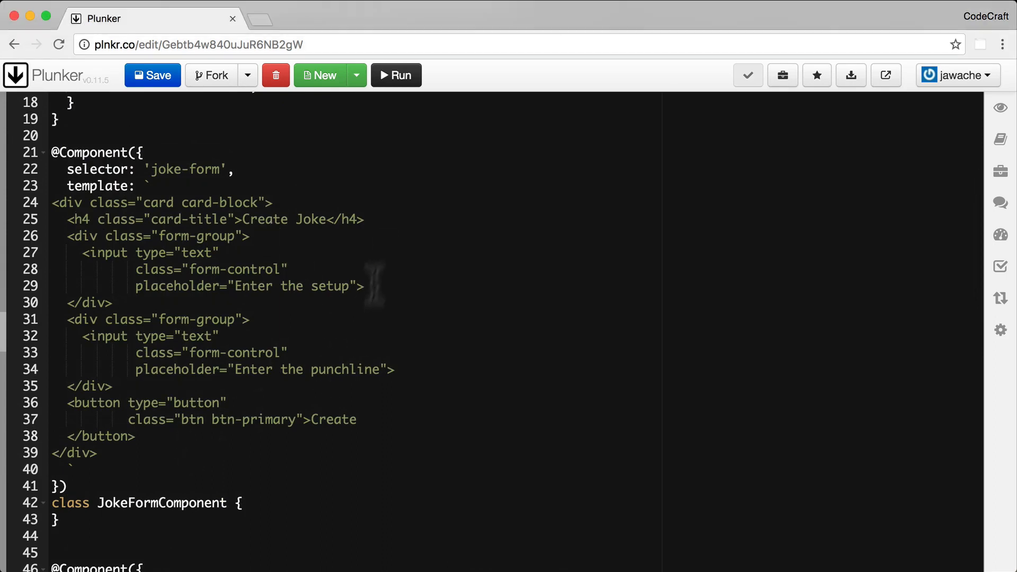
Step: Run the app and try the punchline field of the Create Joke form in the preview
left_click(397, 75)
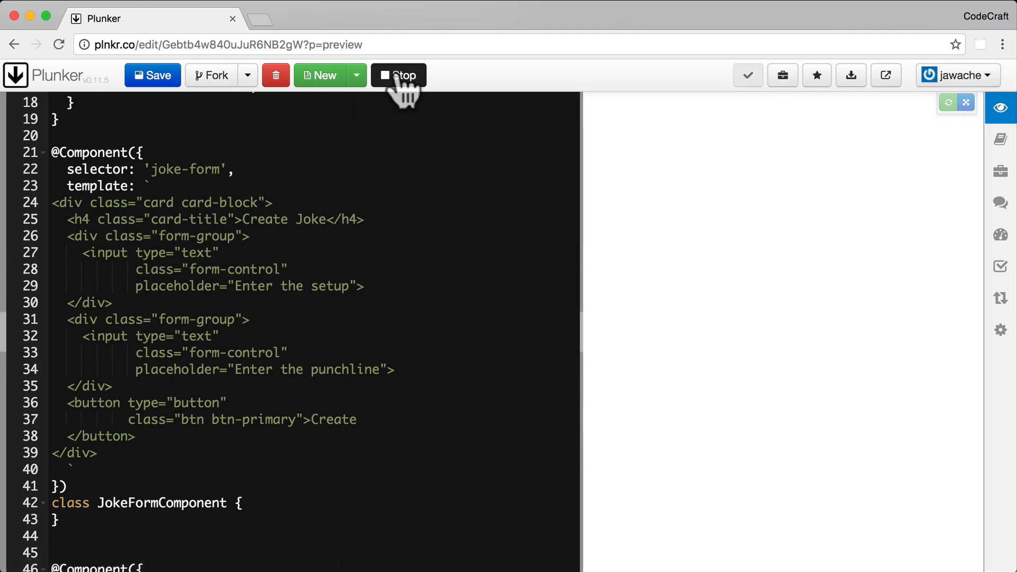
left_click(398, 74)
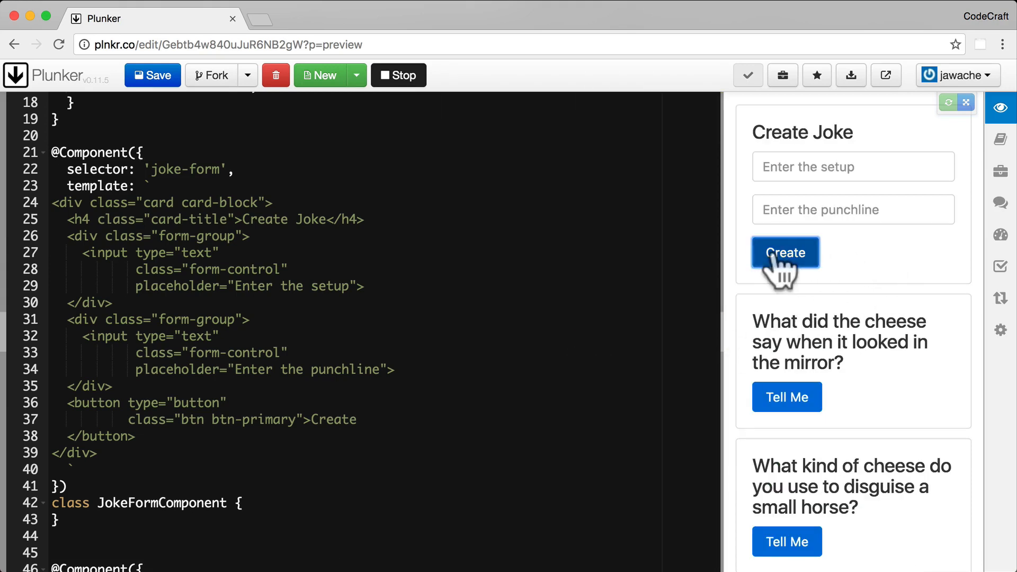
left_click(853, 208)
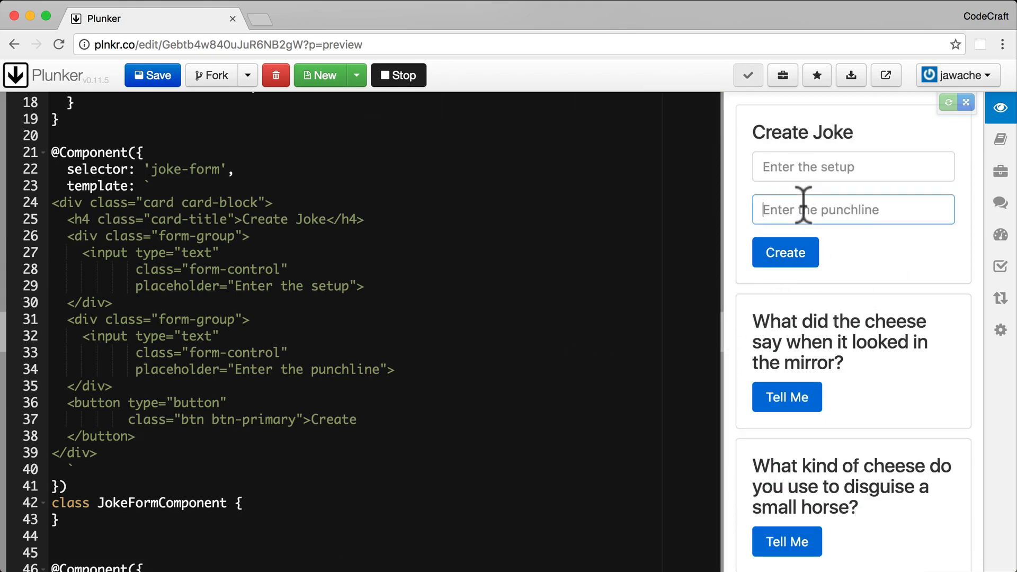
Step: Highlight the joke-form line in the joke-list template
scroll("down", 3)
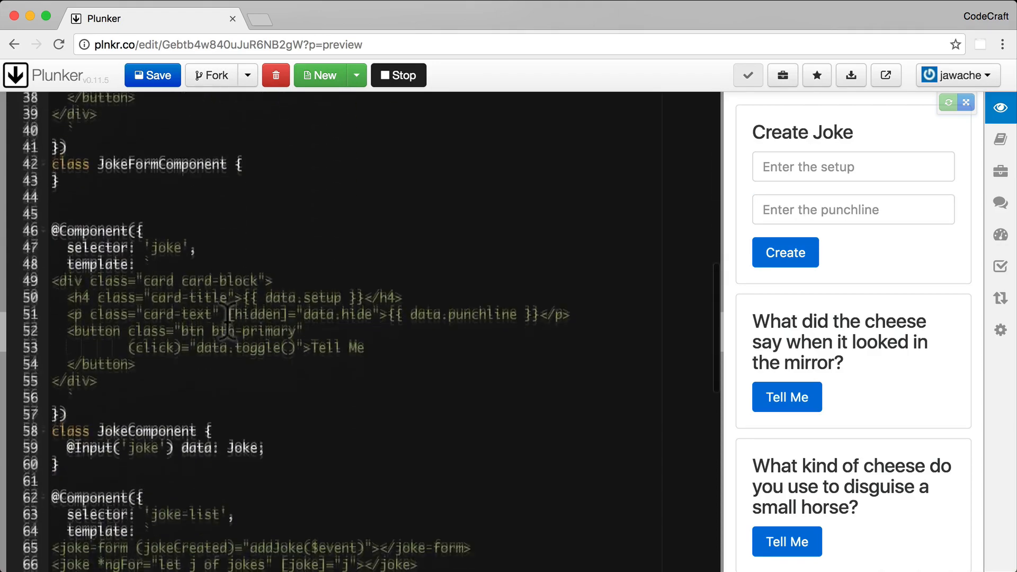
scroll("down", 3)
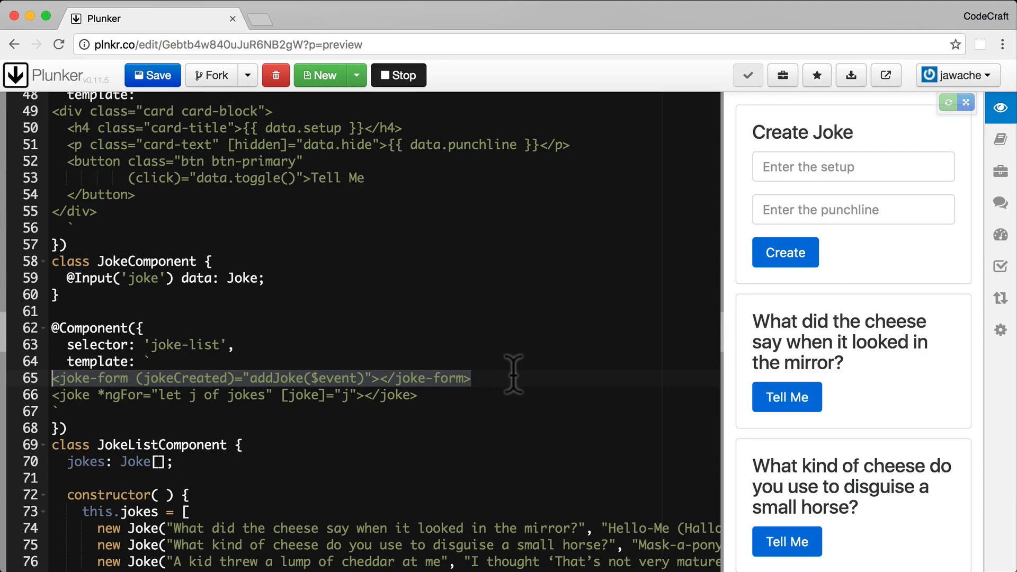
double_click(184, 379)
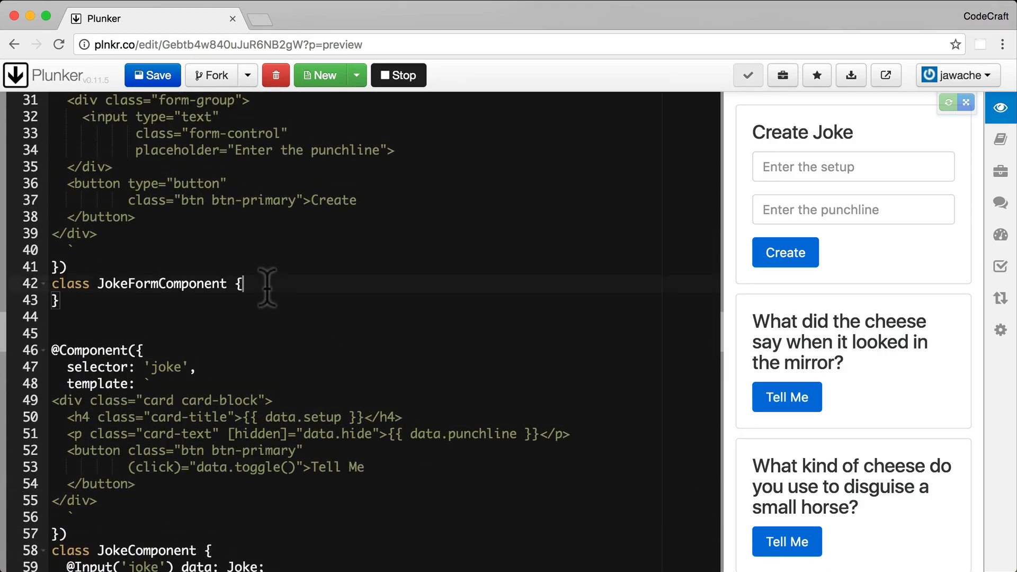
Step: Declare jokeCreated = new EventEmitter<Joke>(); in JokeFormComponent
type("jokeCreated")
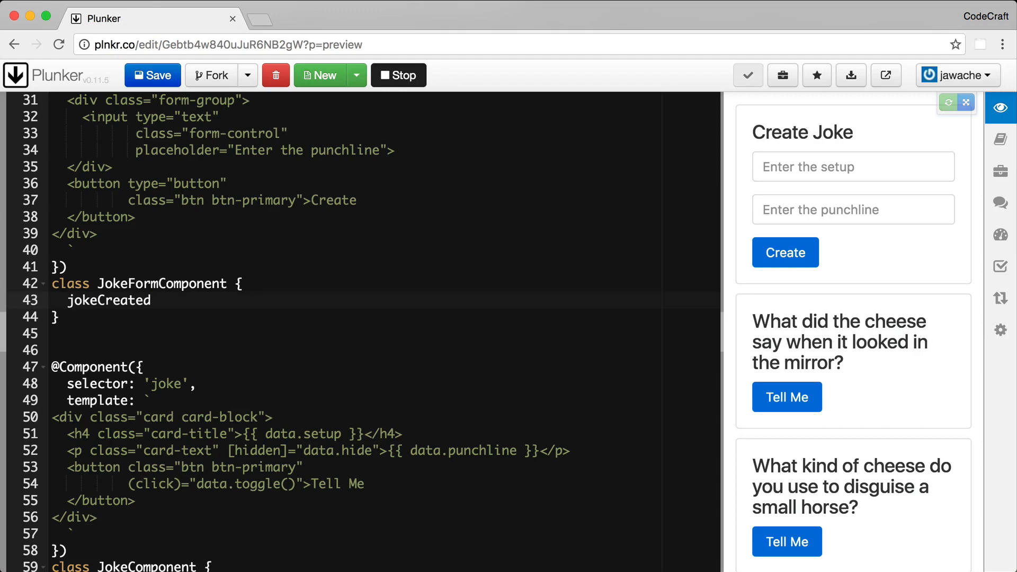
type("= new EventEmitter<")
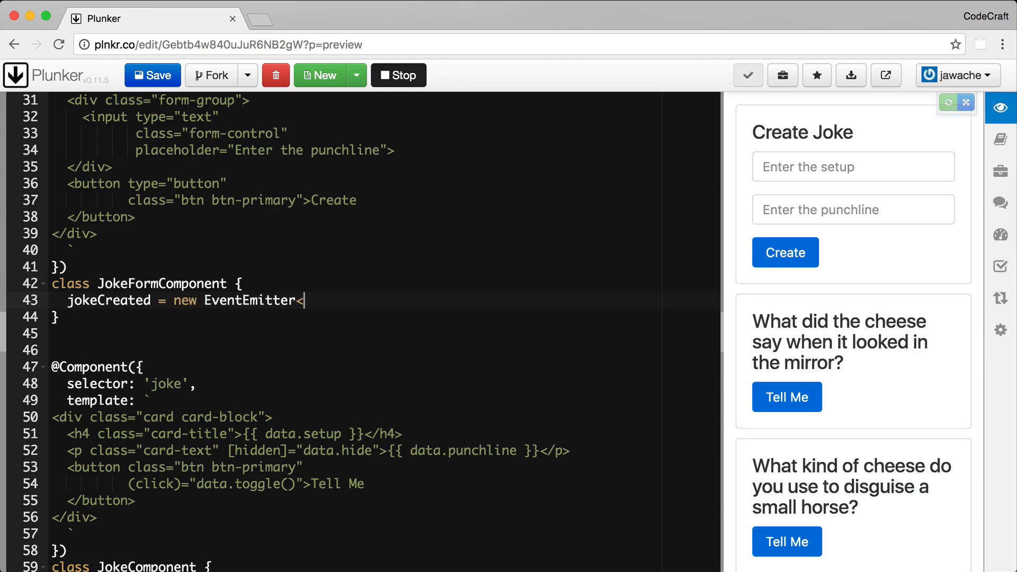
type("Joke>();")
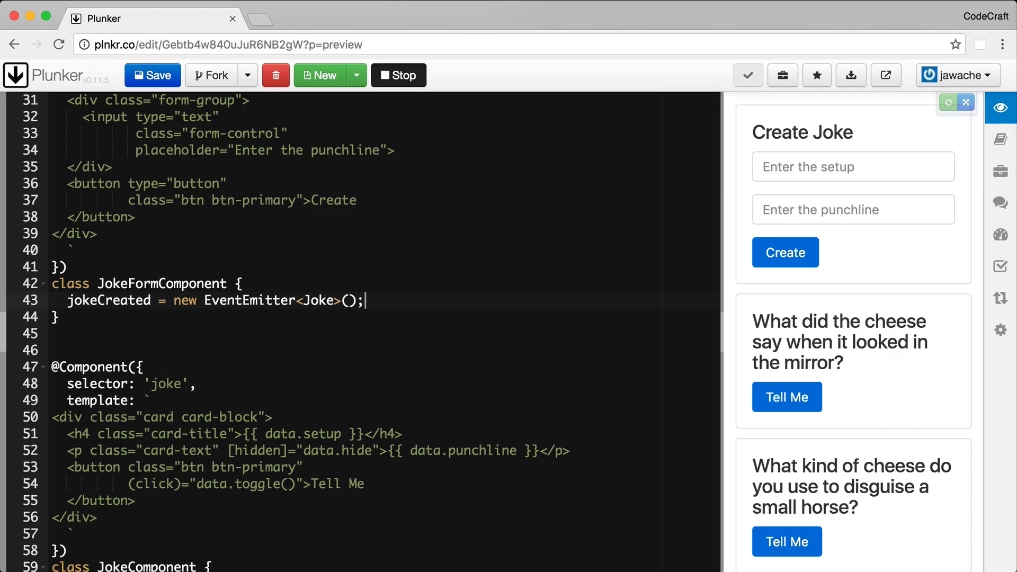
mouse_move(246, 305)
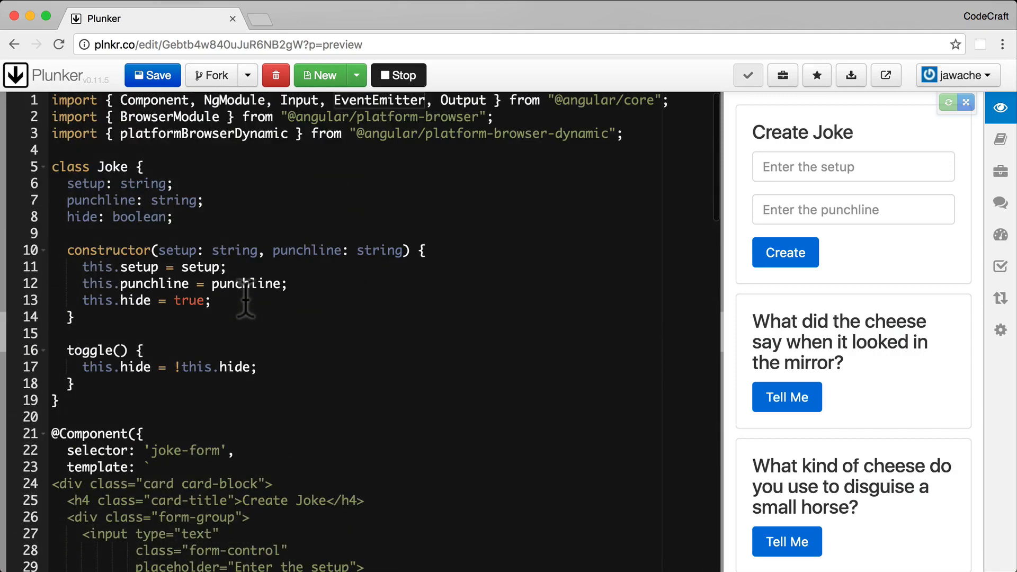
double_click(379, 99)
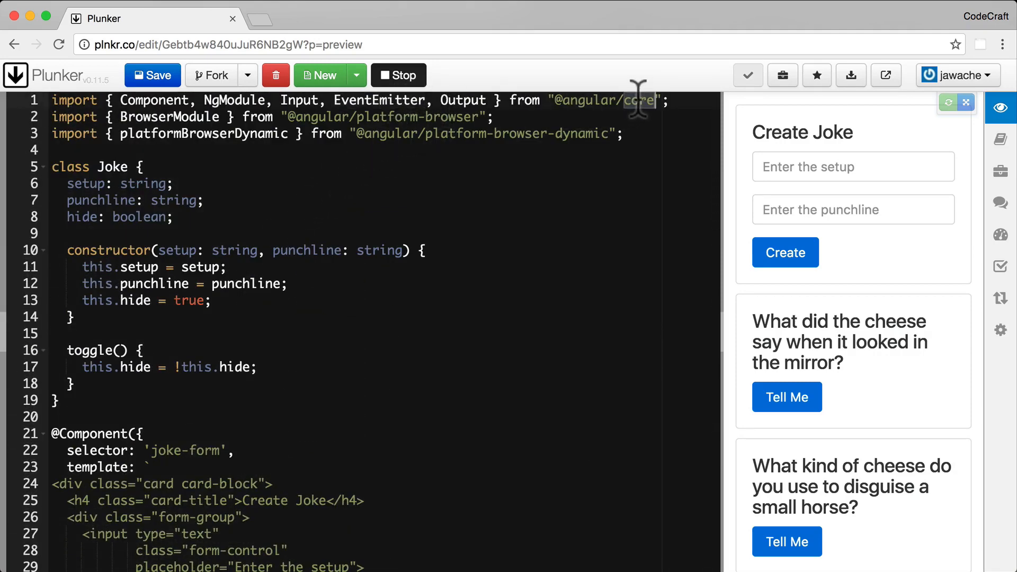
double_click(639, 99)
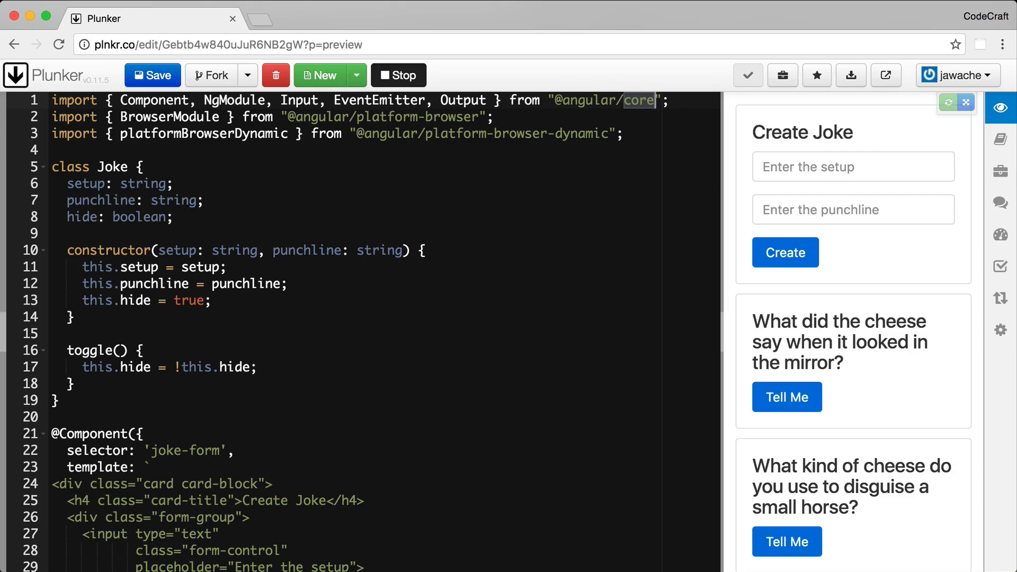
mouse_move(459, 225)
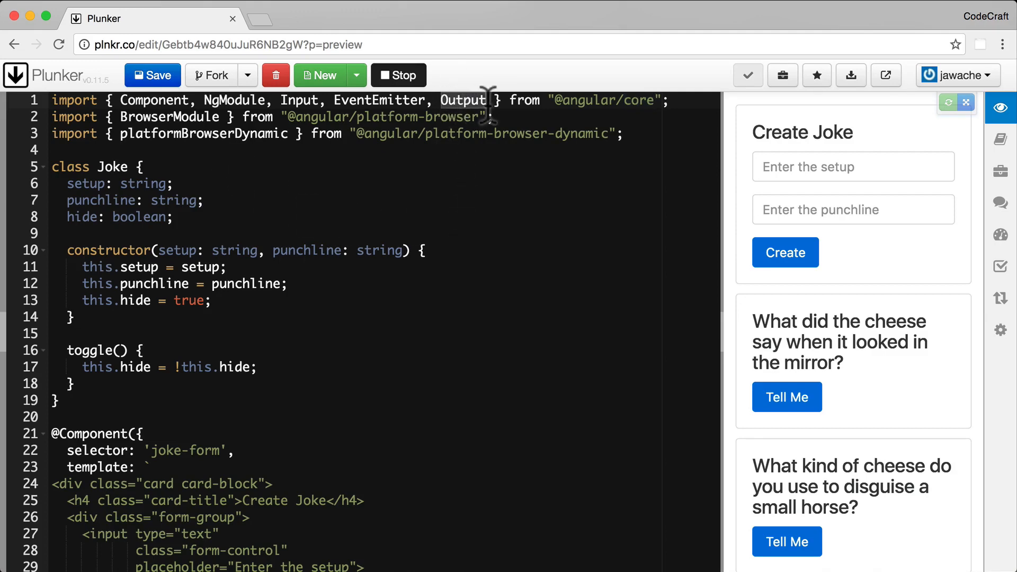
mouse_move(376, 206)
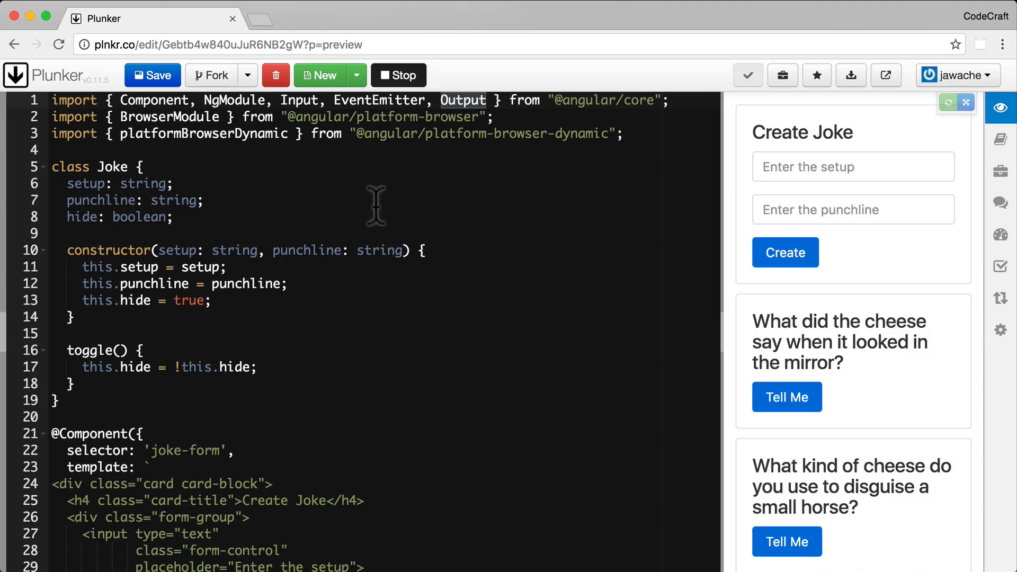
scroll("down", 3)
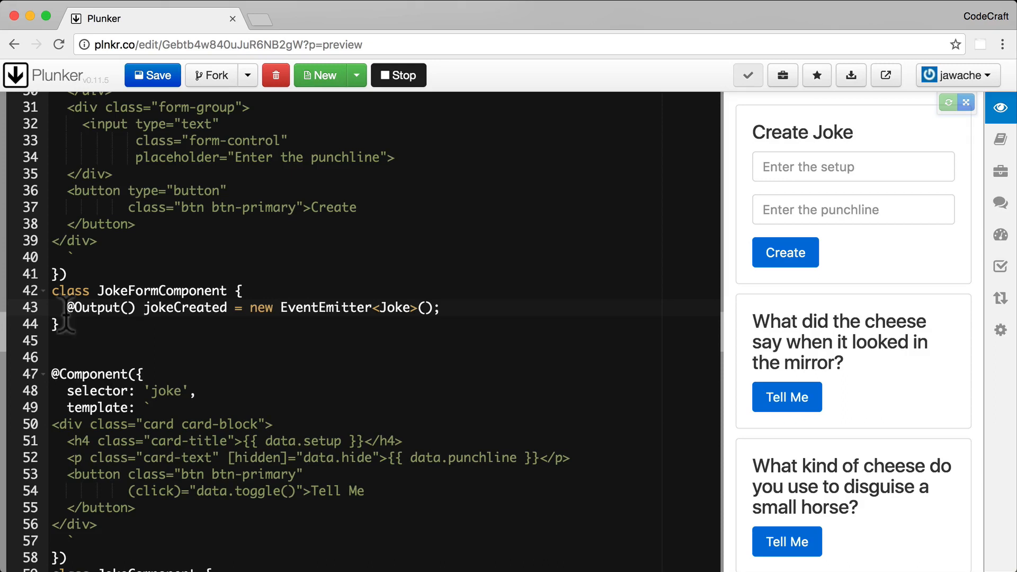
double_click(182, 307)
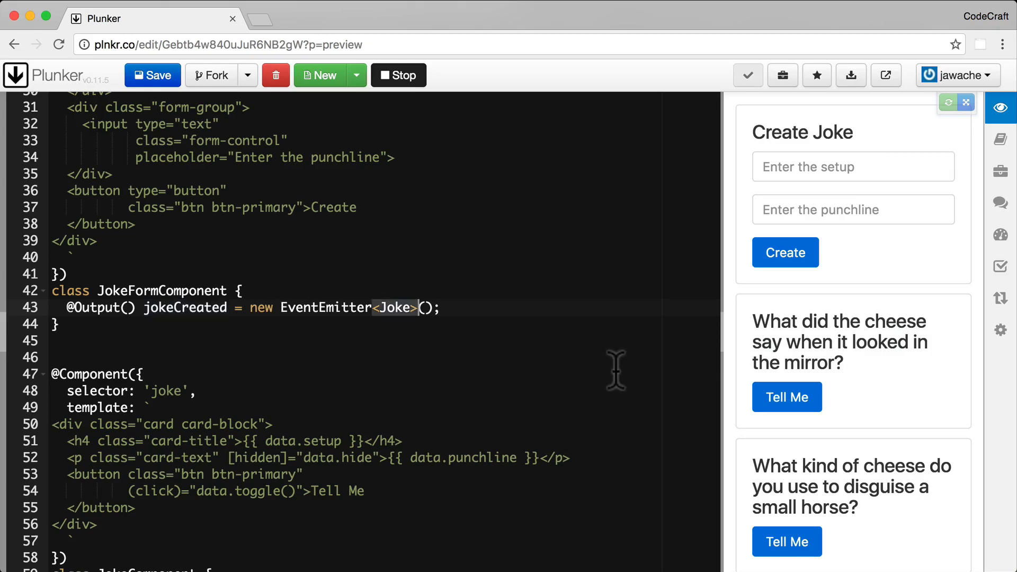
mouse_move(448, 356)
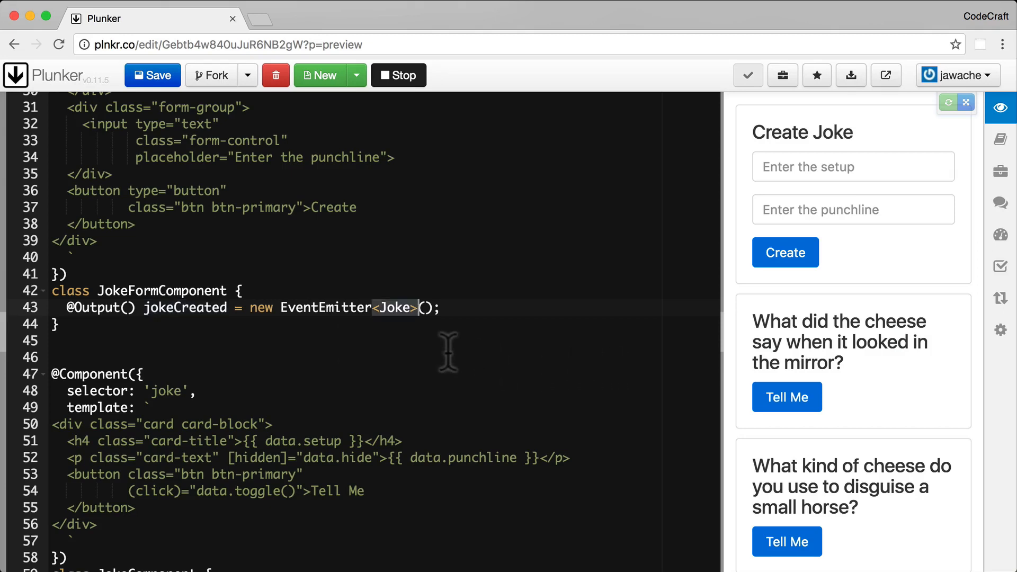
mouse_move(405, 318)
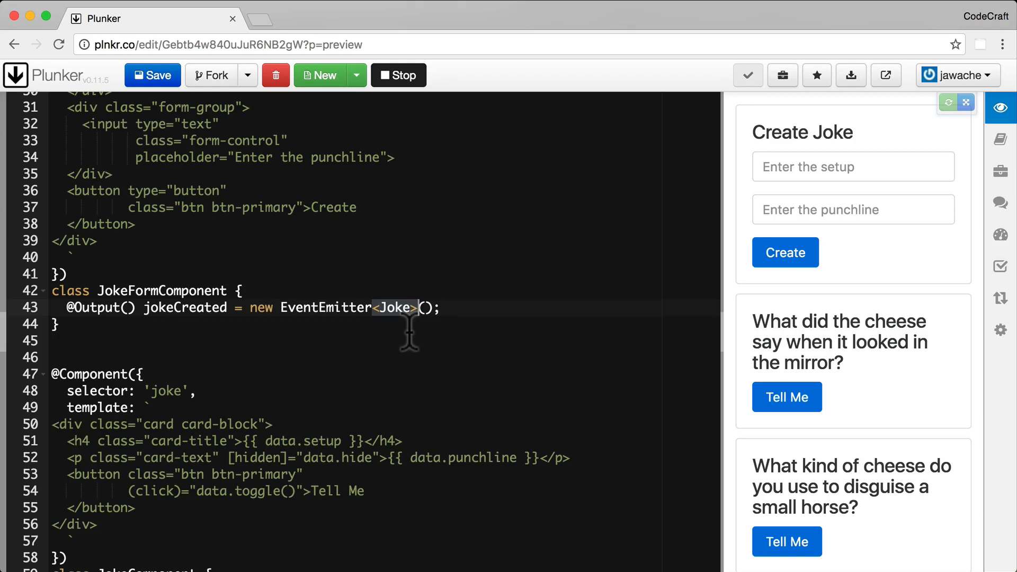
mouse_move(394, 303)
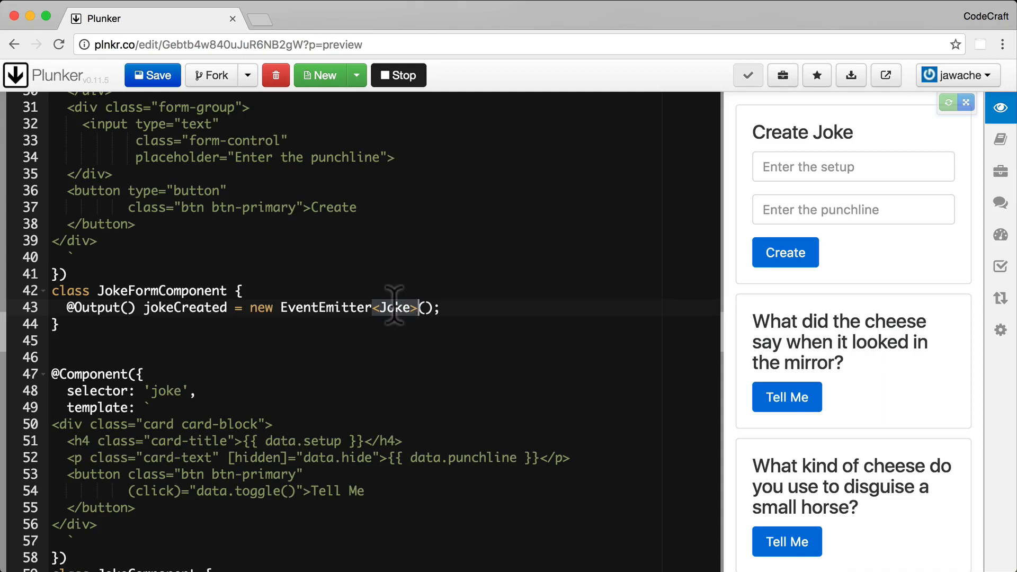
double_click(394, 307)
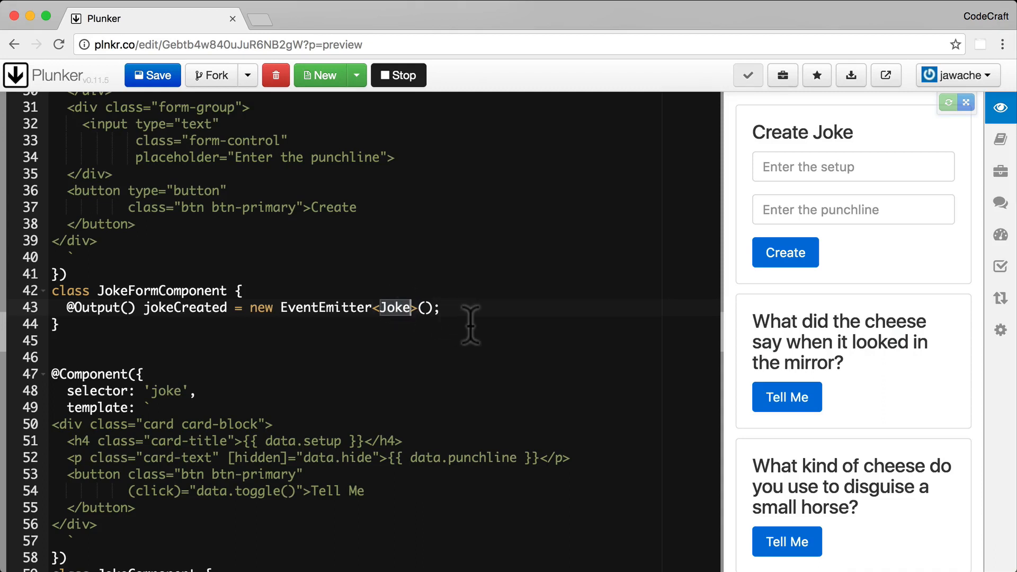
double_click(182, 307)
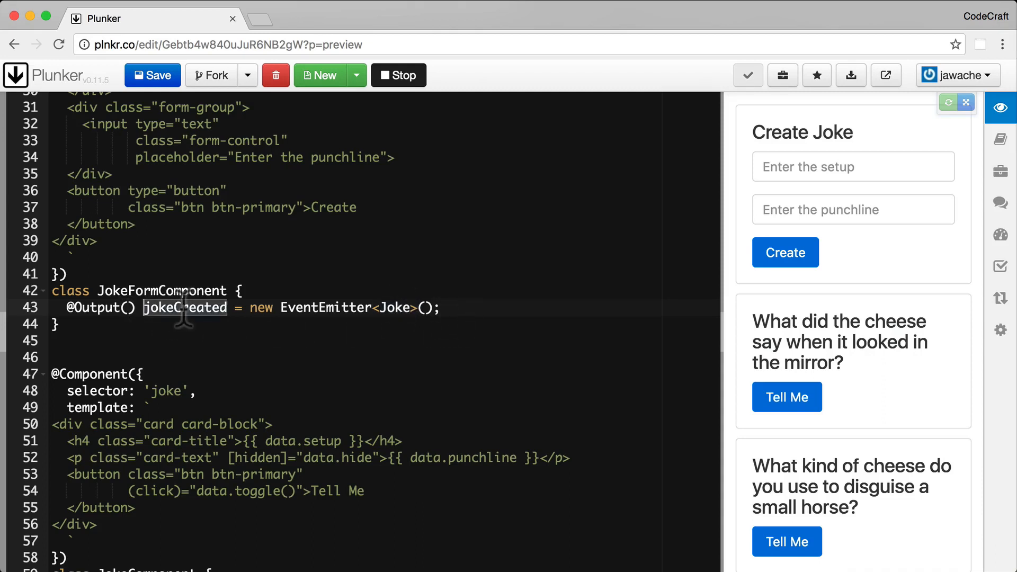
mouse_move(270, 315)
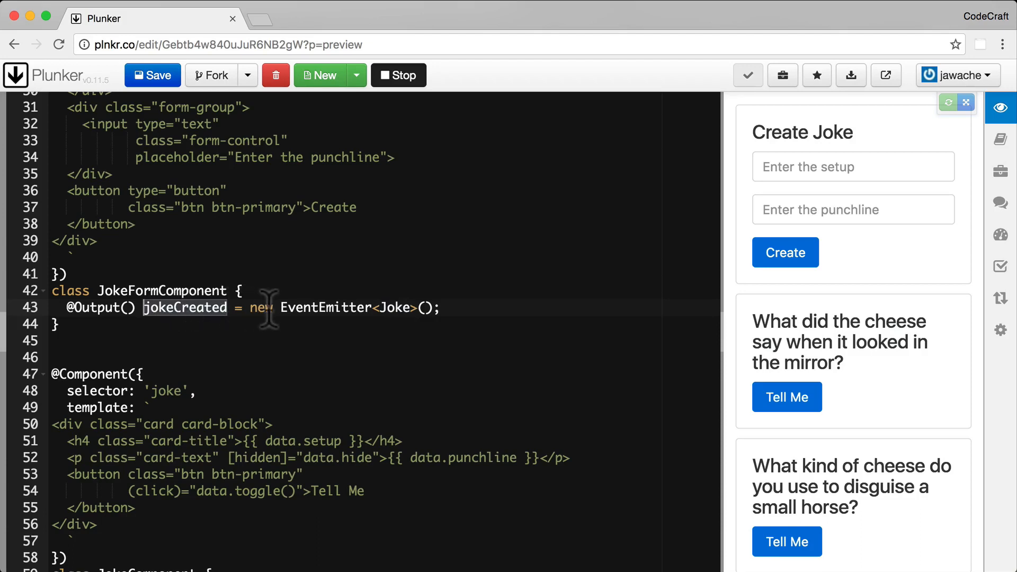
mouse_move(392, 307)
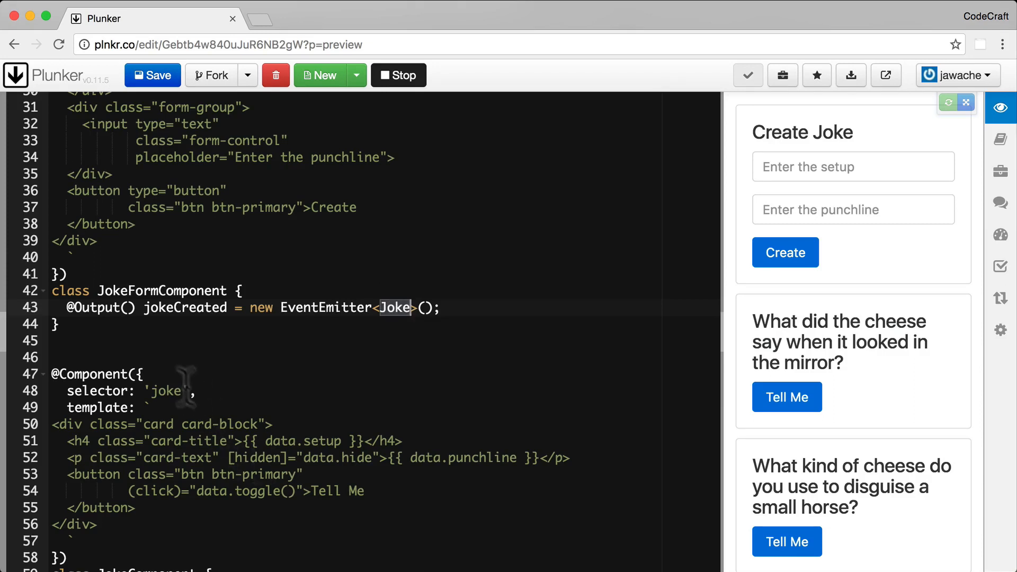
mouse_move(514, 313)
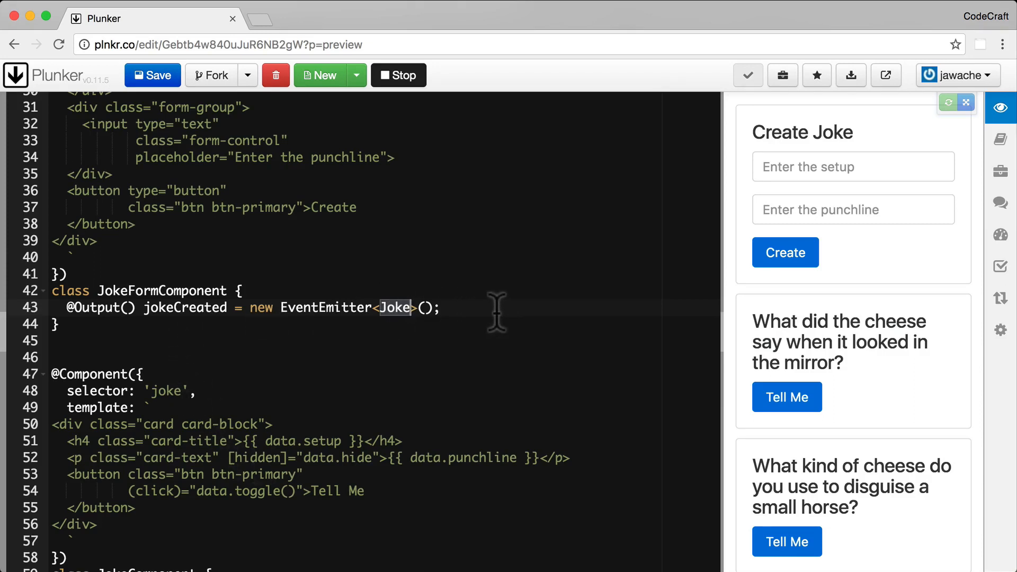
Step: Add createJoke() that emits new Joke("A setup", "A punchline") through jokeCreated
left_click(443, 307)
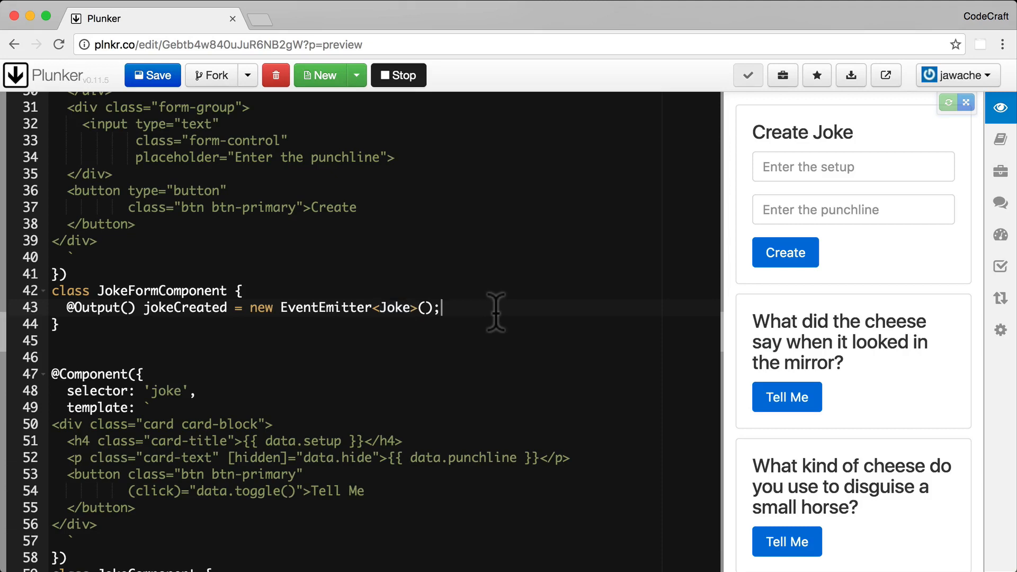
type("create")
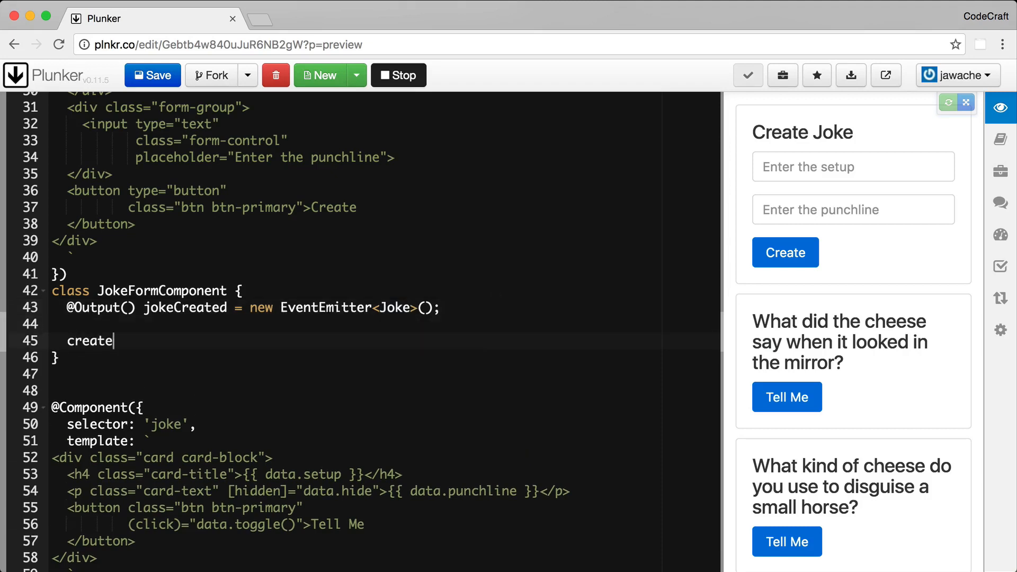
type("Joke() {")
type("this.jokeCreated.emit(new Joke(\"A setup\", \"A punchline\"));")
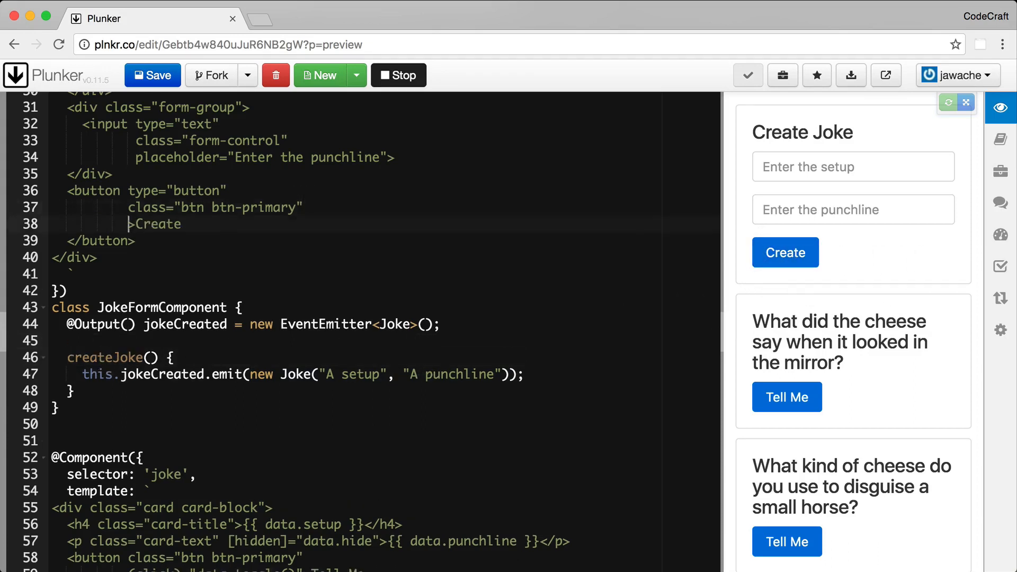
Step: Add (click)="createJoke()" to the Create button in the form template
type("(click)=\"createJoke(")
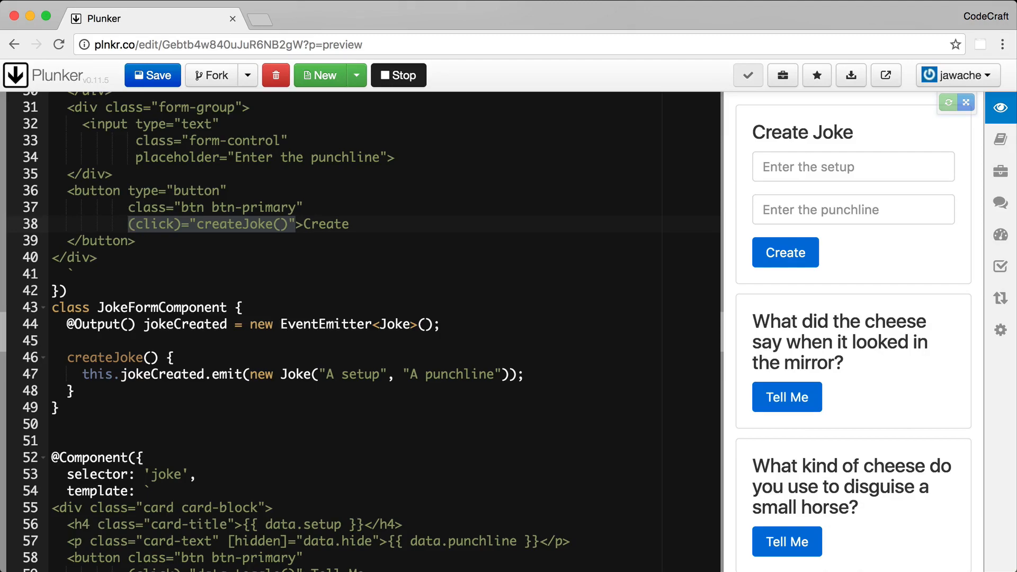
scroll("down", 3)
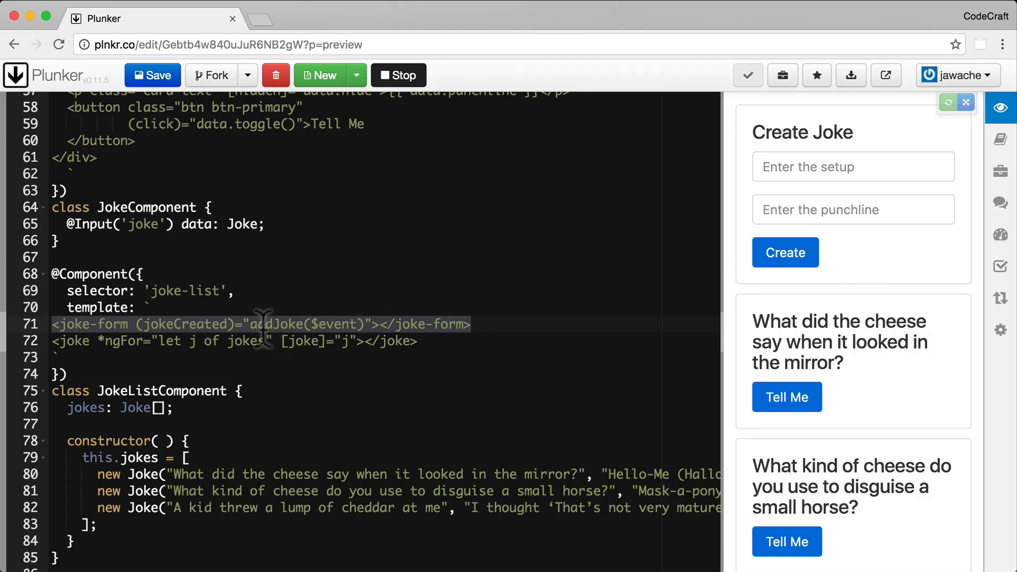
Step: Add addJoke(joke) { this.jokes.unshift(joke); } to JokeListComponent and revisit the jokeCreated binding
double_click(276, 324)
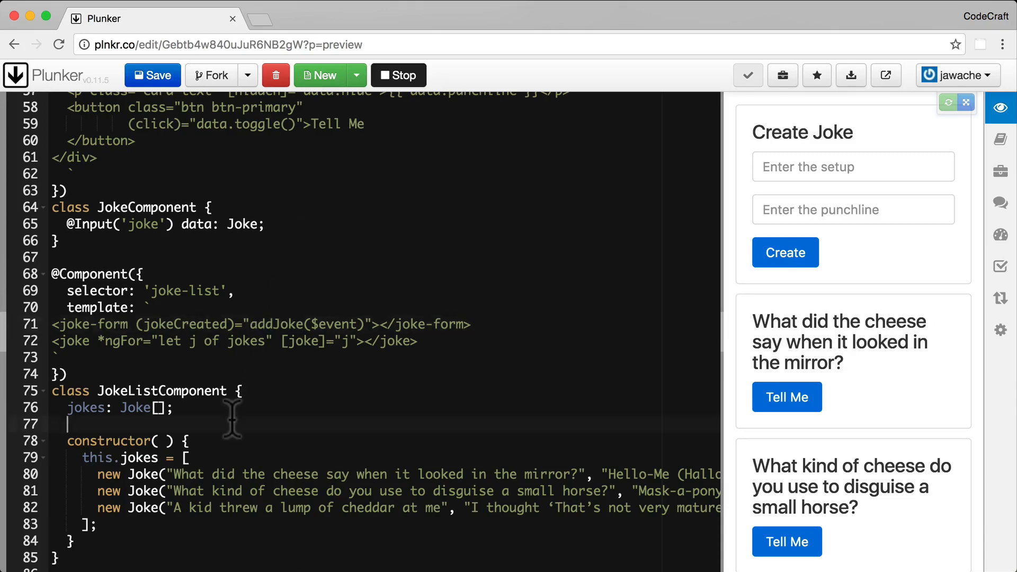
scroll("down", 3)
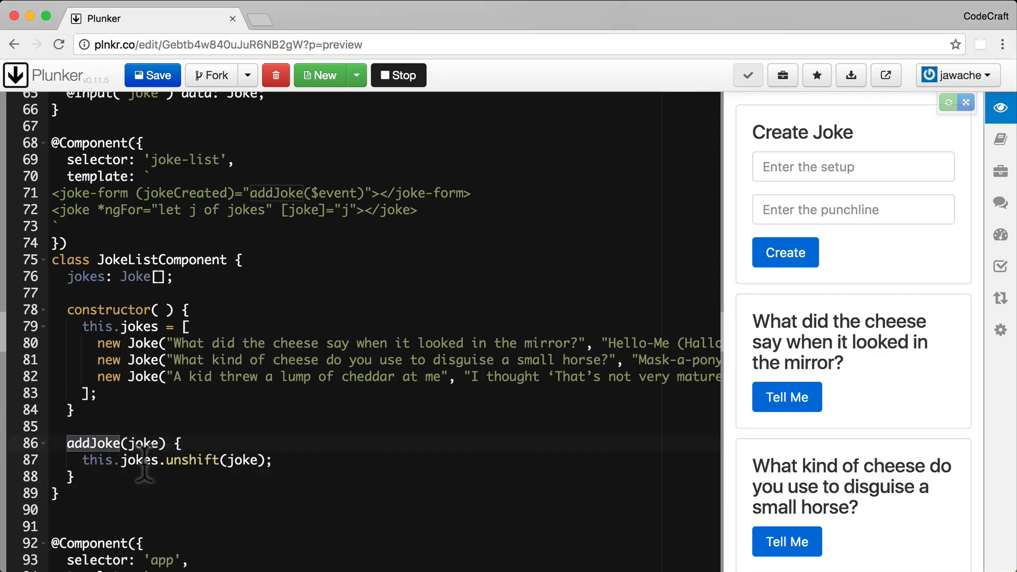
double_click(191, 460)
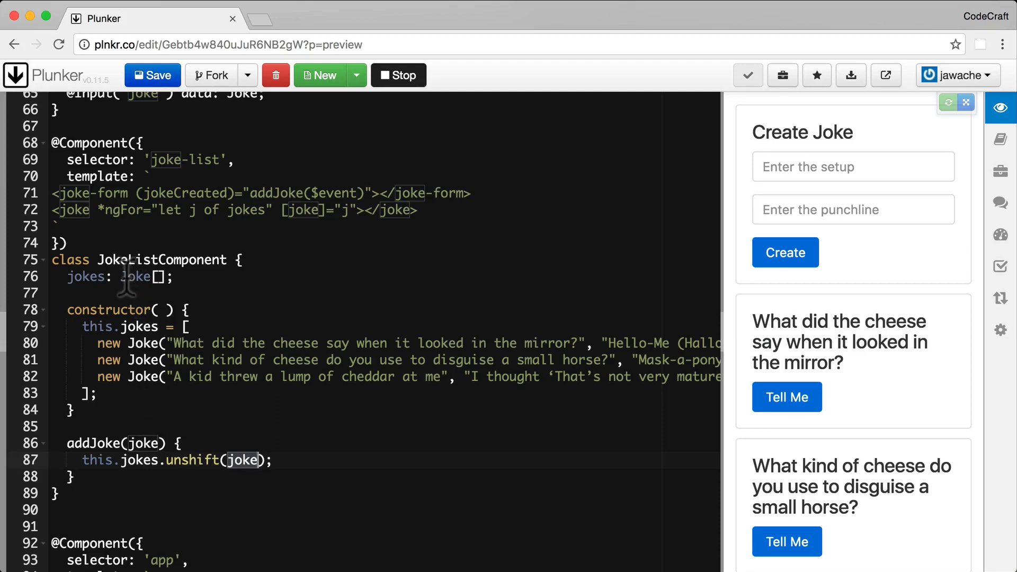
mouse_move(192, 462)
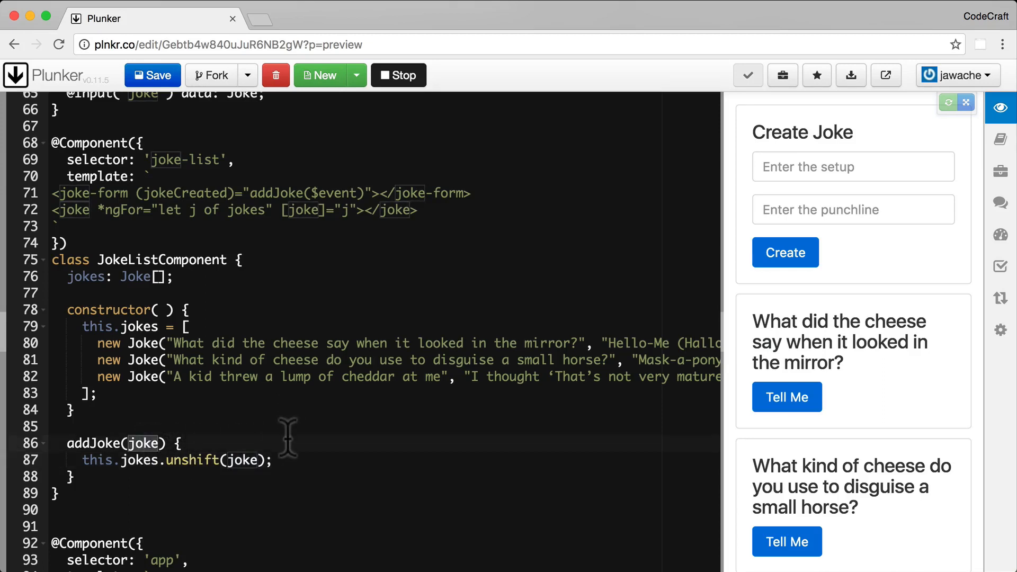
mouse_move(303, 430)
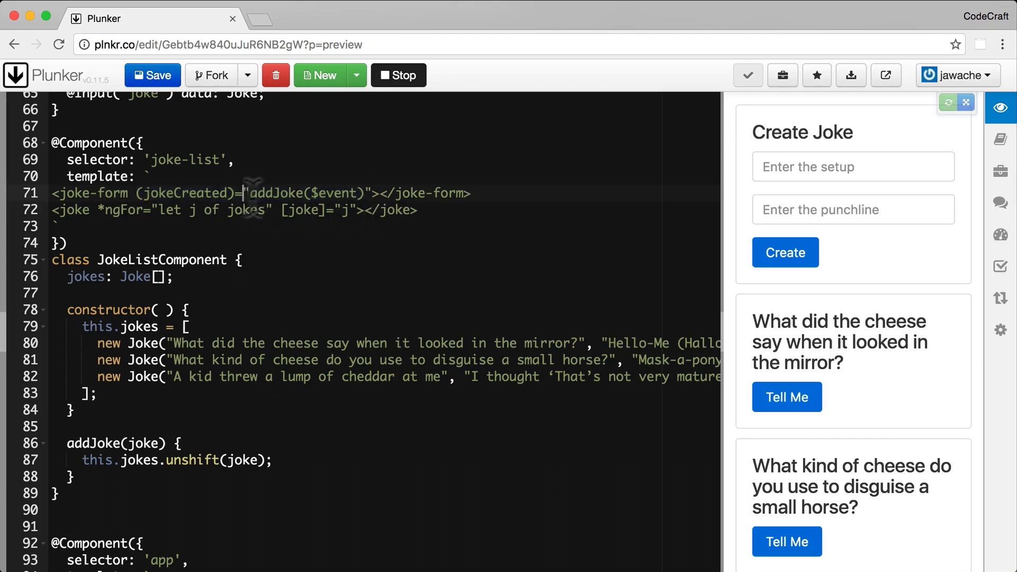
double_click(276, 193)
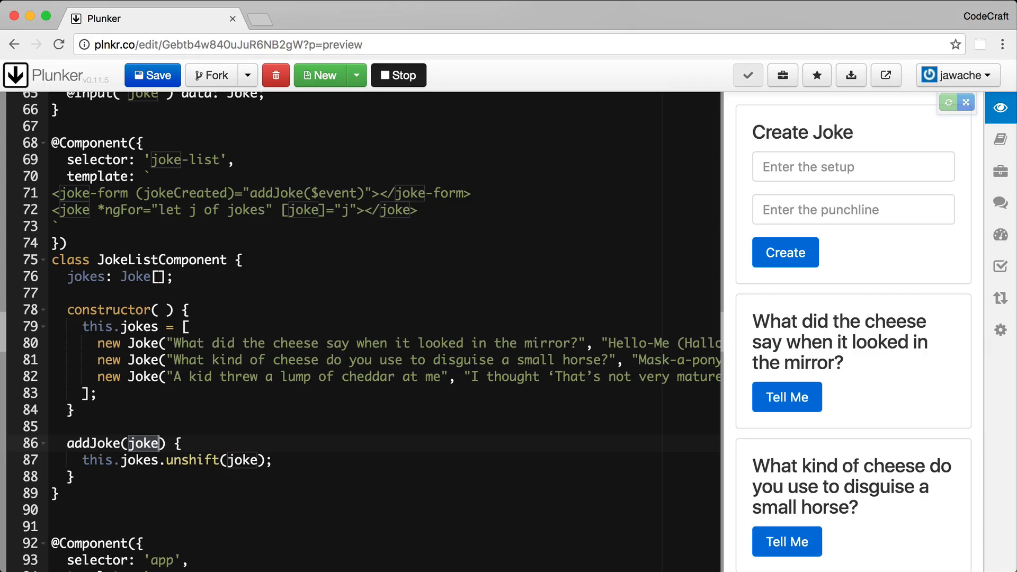
mouse_move(441, 98)
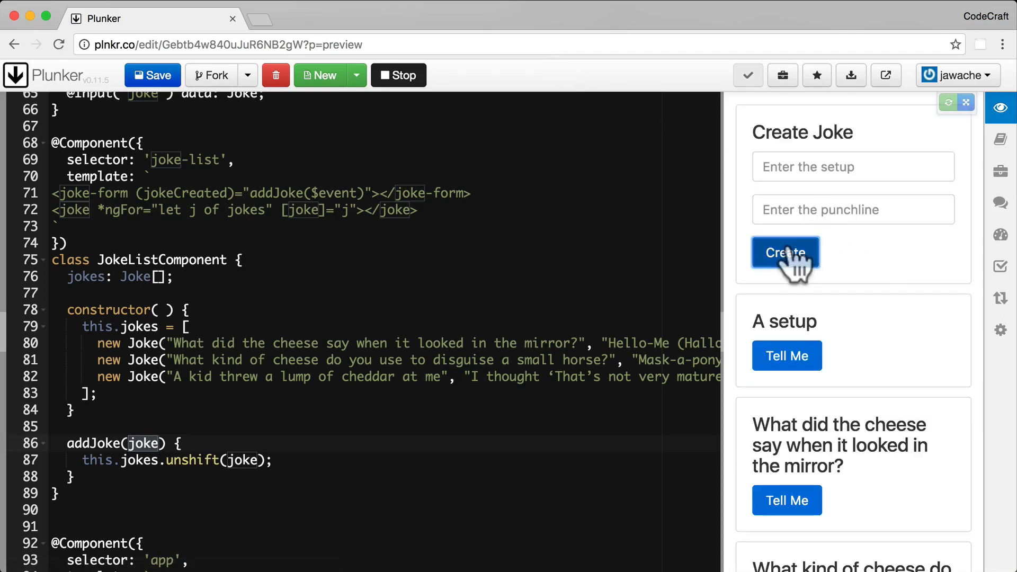
Step: Create a placeholder 'A setup' joke, reveal its punchline, then enter 'we' into the setup field
left_click(785, 252)
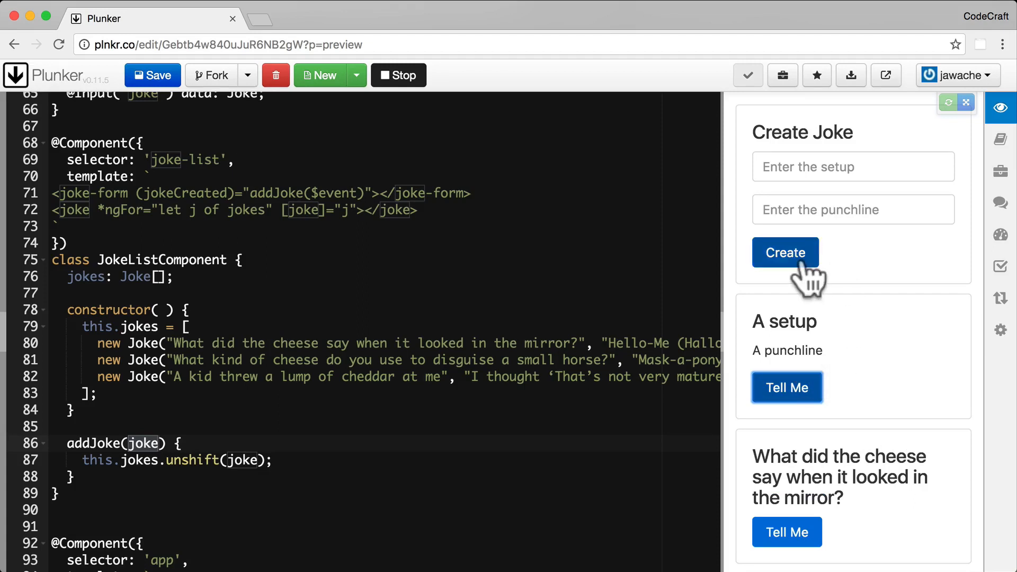
left_click(785, 252)
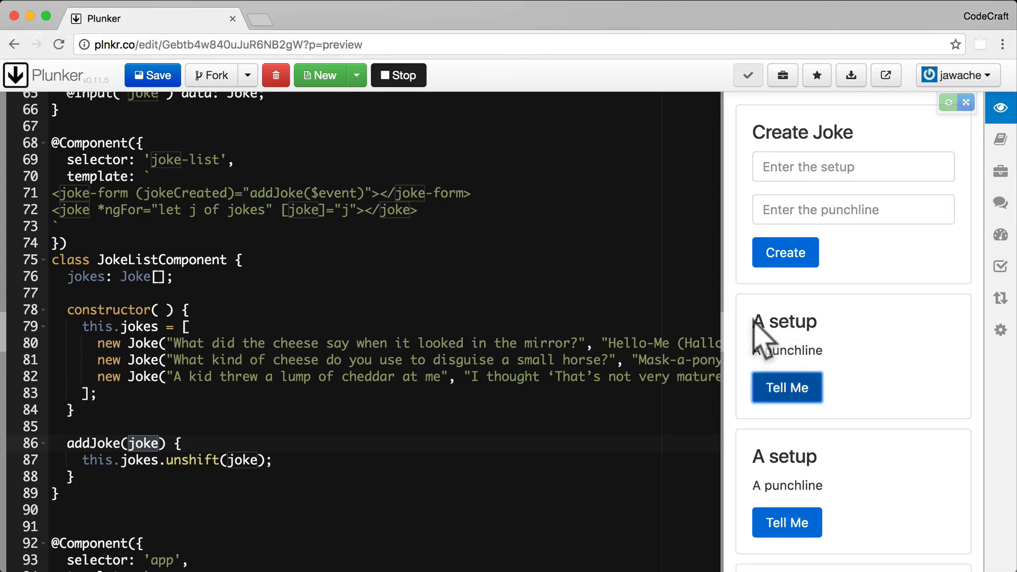
double_click(784, 321)
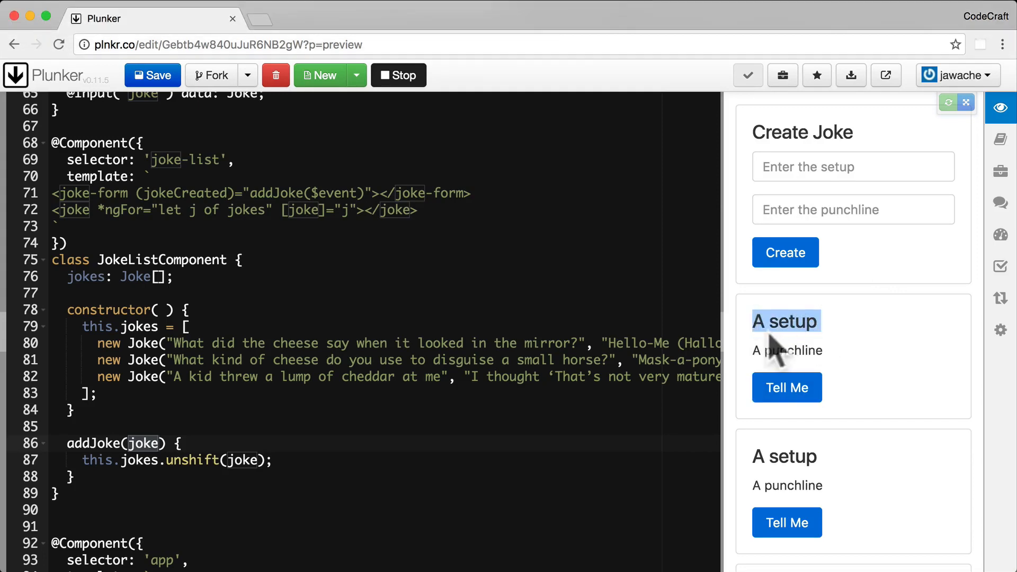
mouse_move(809, 158)
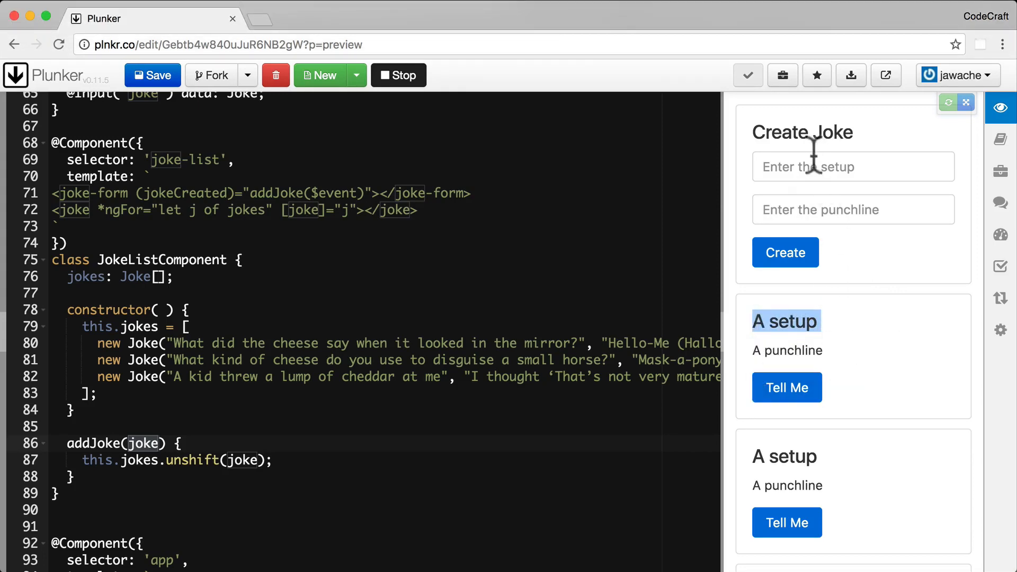
type("werwer")
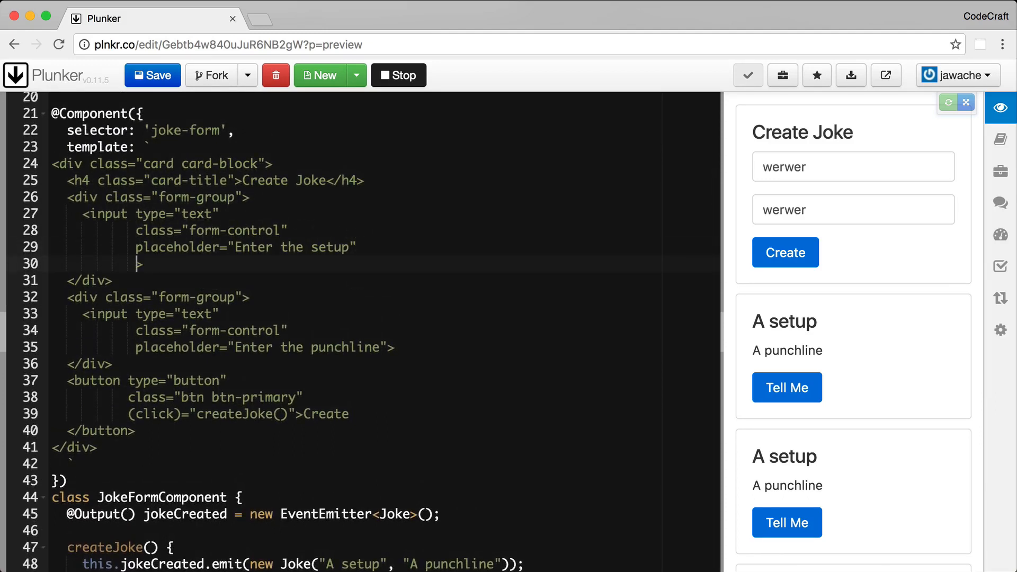
Step: Add the #setup template reference variable to the setup input in the joke-form template
type("#")
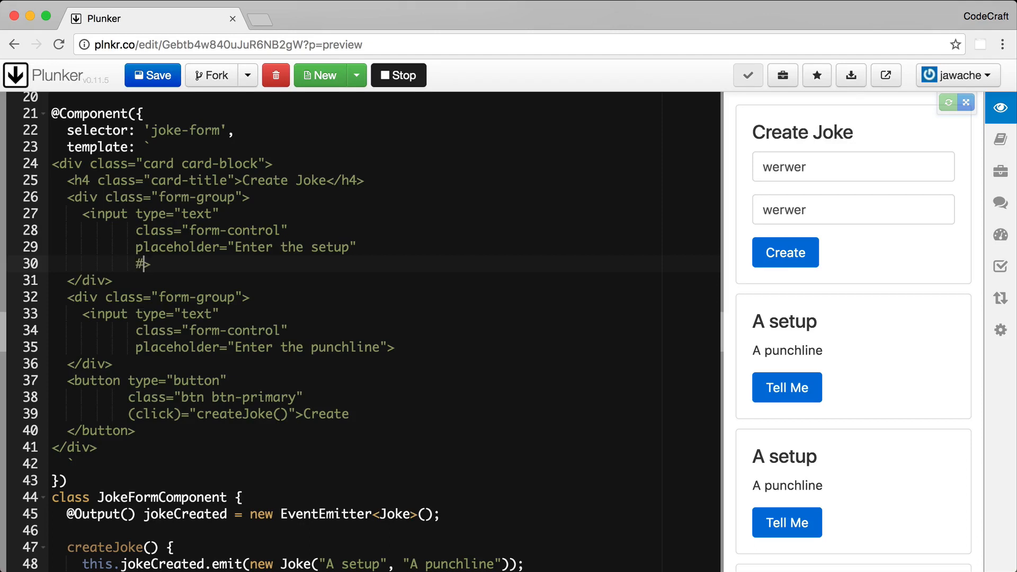
type("setup")
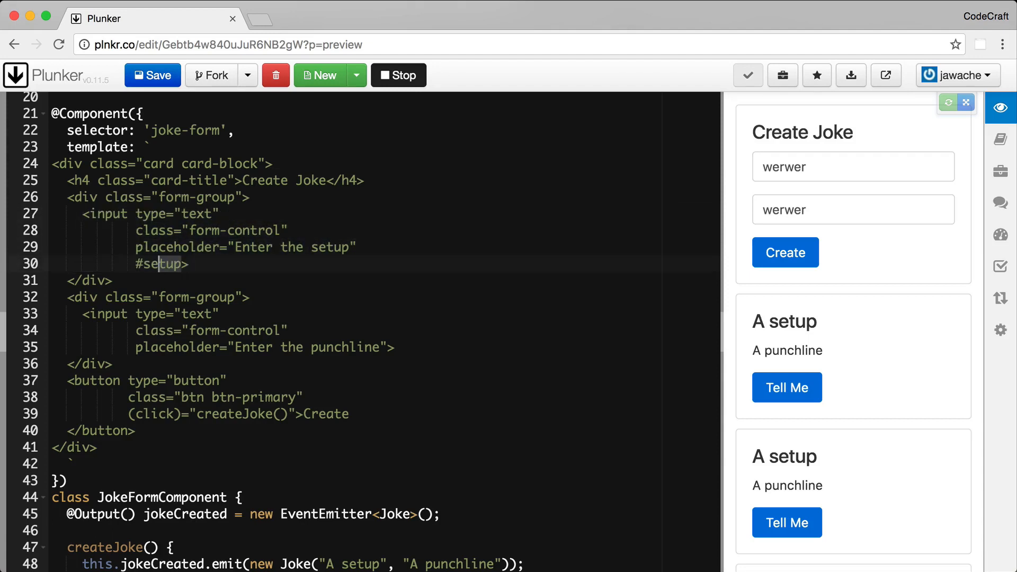
double_click(161, 265)
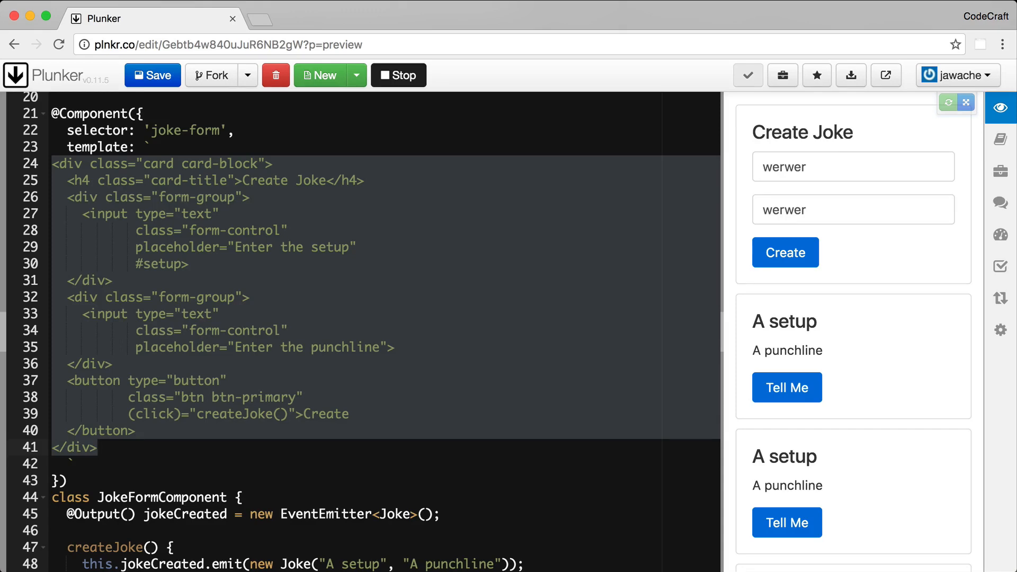
scroll("down", 3)
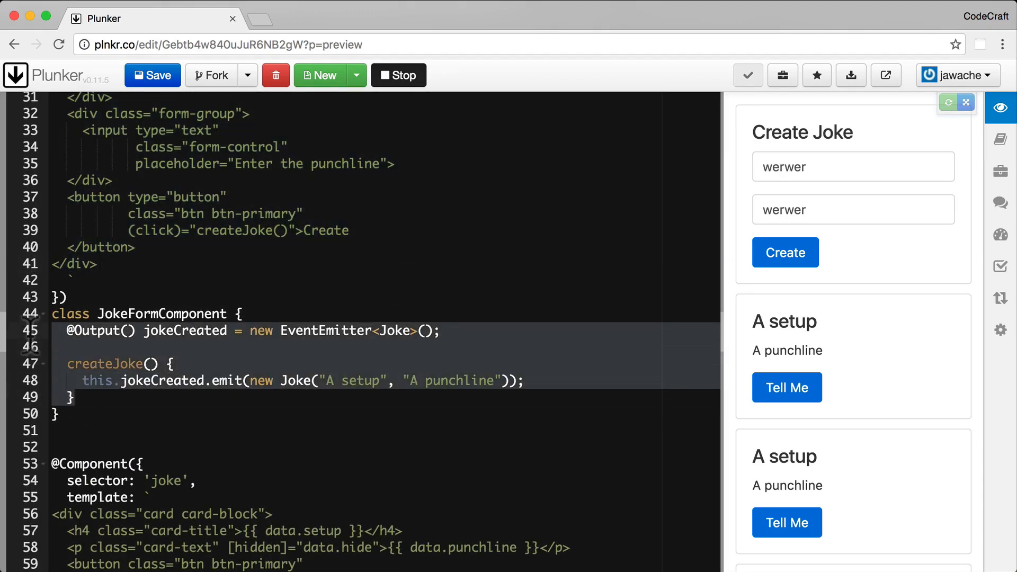
mouse_move(32, 350)
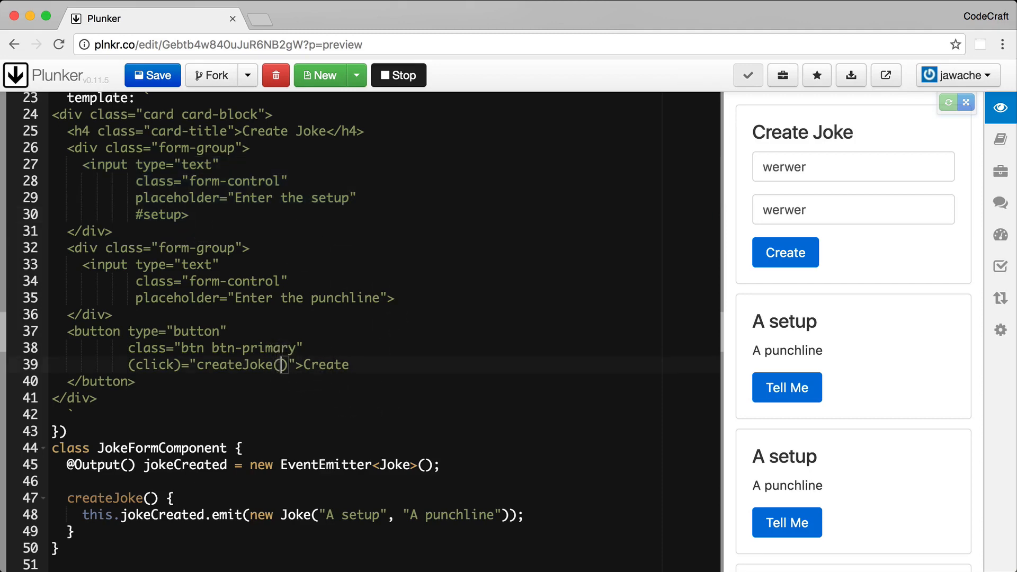
Step: Pass setup.value to createJoke in the Create binding and tag the punchline input with #punchline
type("setup.value")
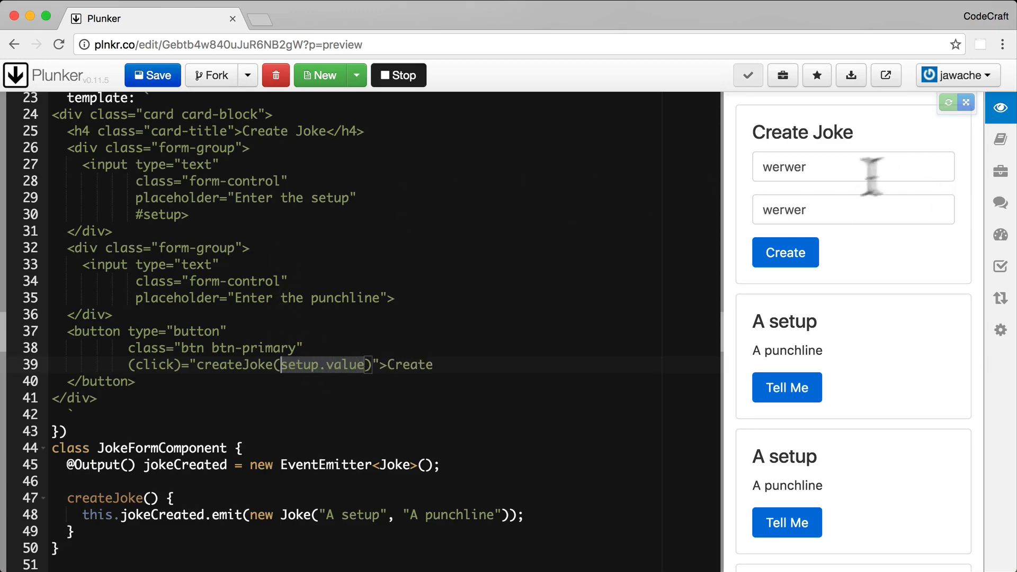
double_click(784, 167)
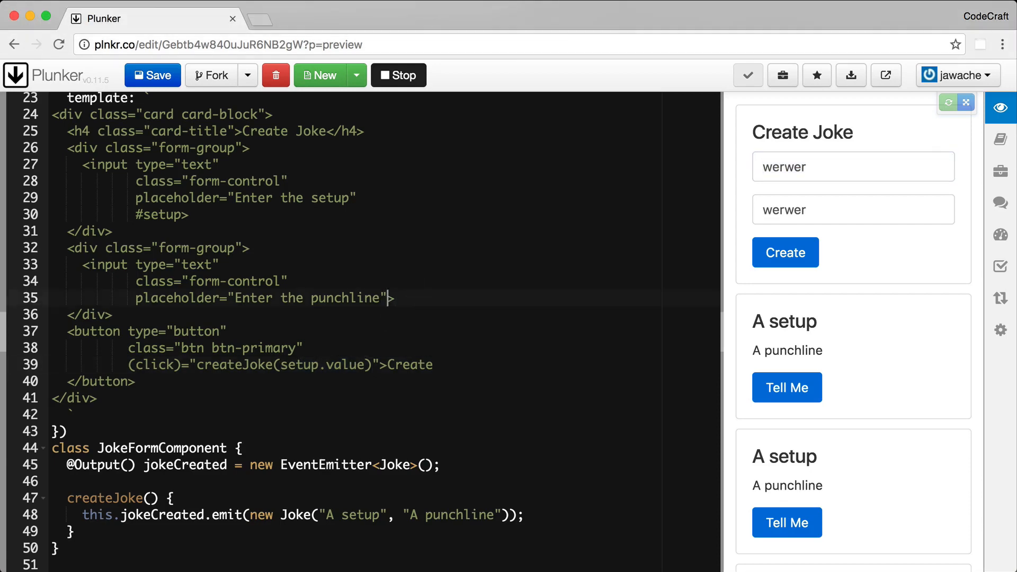
key("Enter")
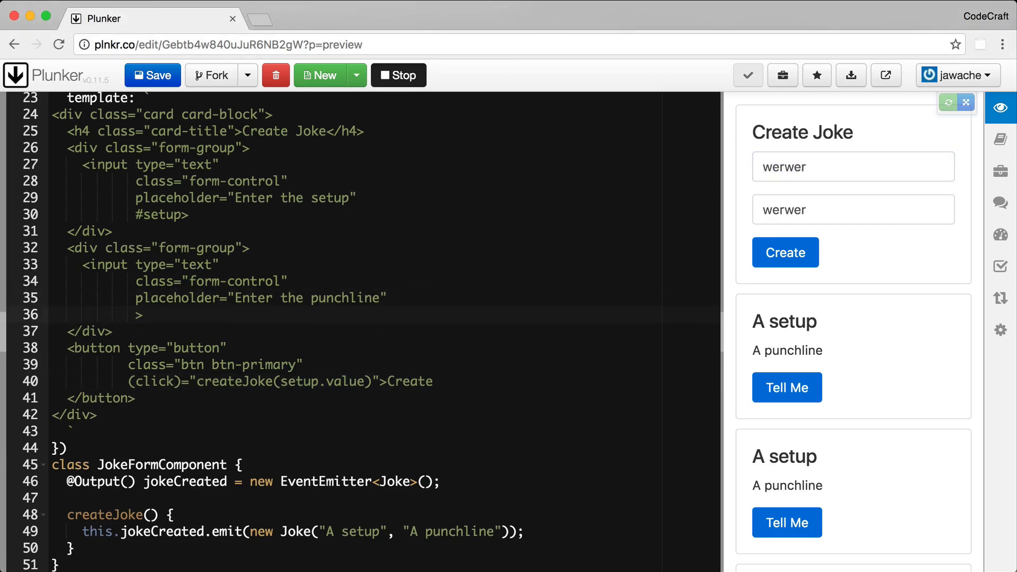
type("#punchline")
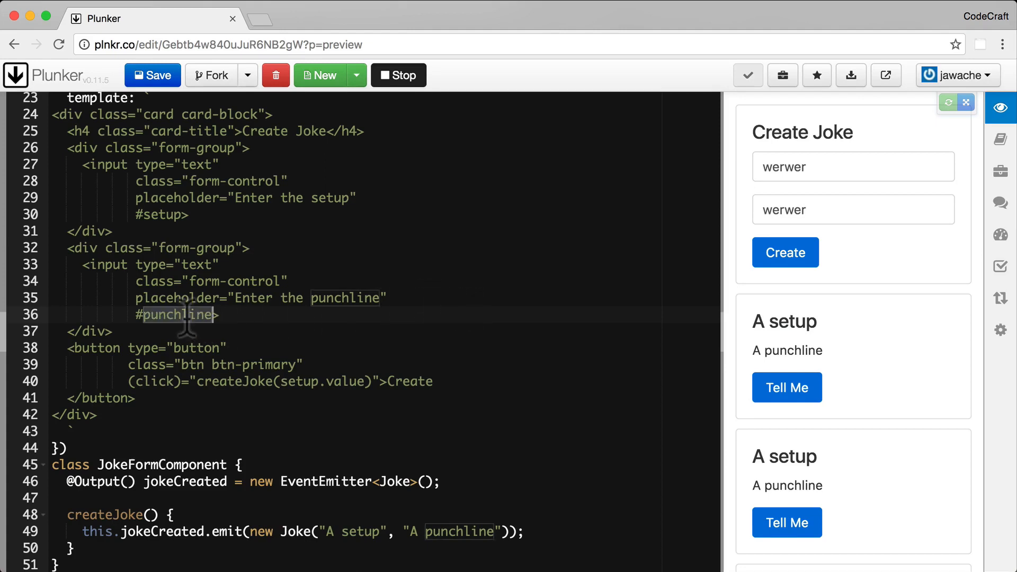
Step: Extend the Create binding to createJoke(setup.value, punchline.value)
type(", punchline")
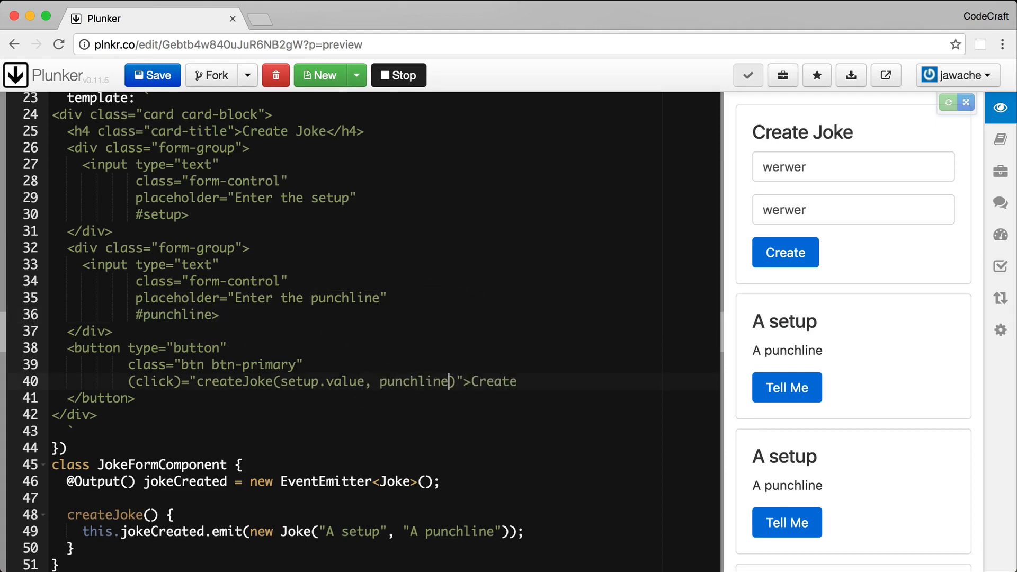
type(".value")
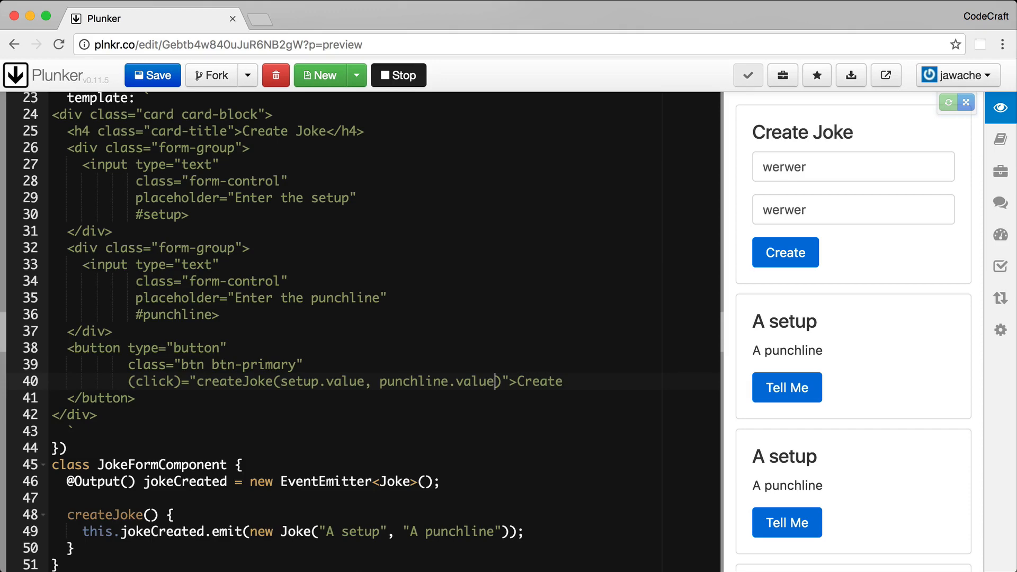
mouse_move(313, 416)
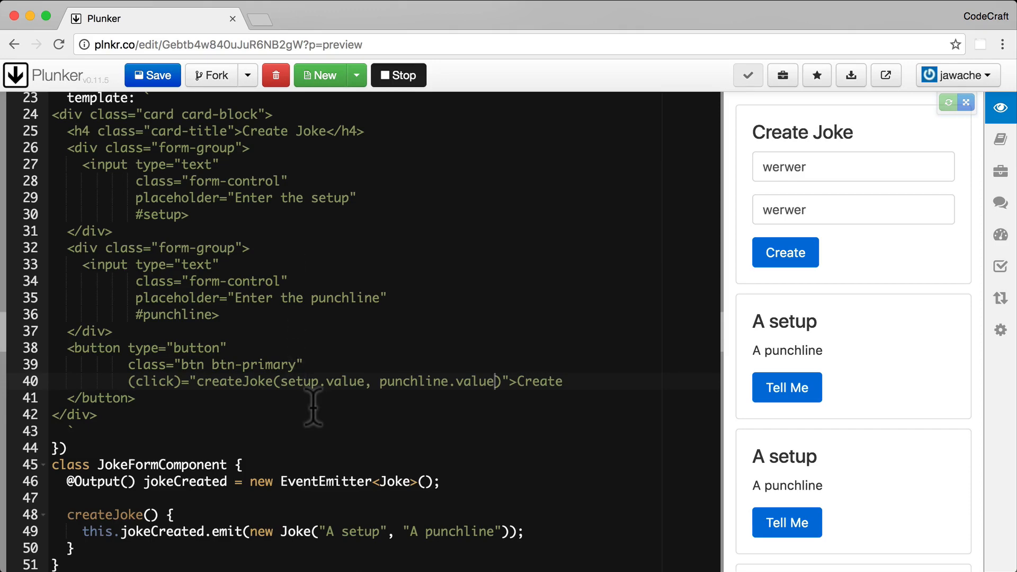
scroll("down", 3)
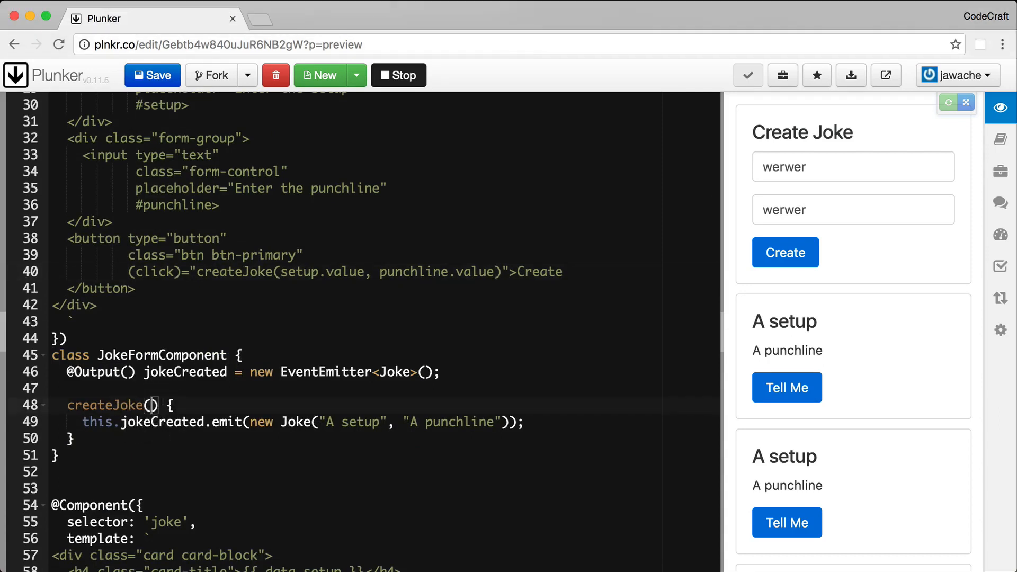
Step: Make createJoke(setup: string, punchline: string) emit new Joke(setup, punchline) and save to rerun
type("setup: string, punchline: string")
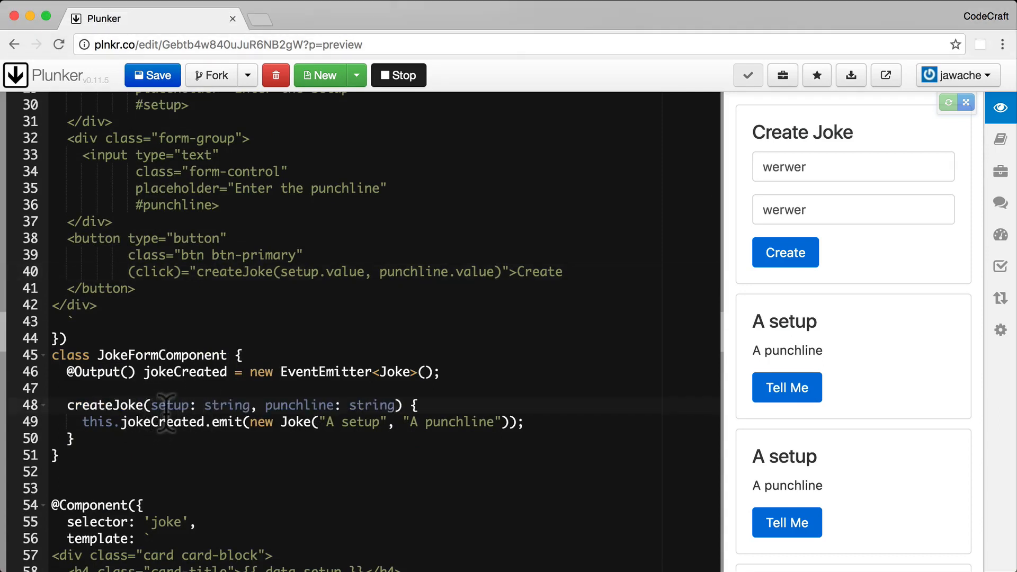
double_click(169, 405)
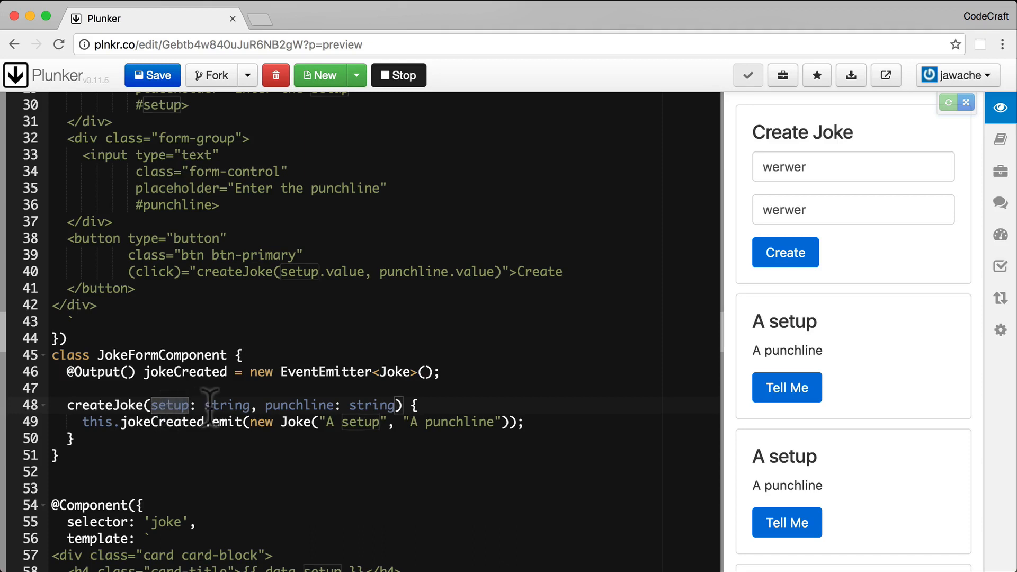
double_click(299, 405)
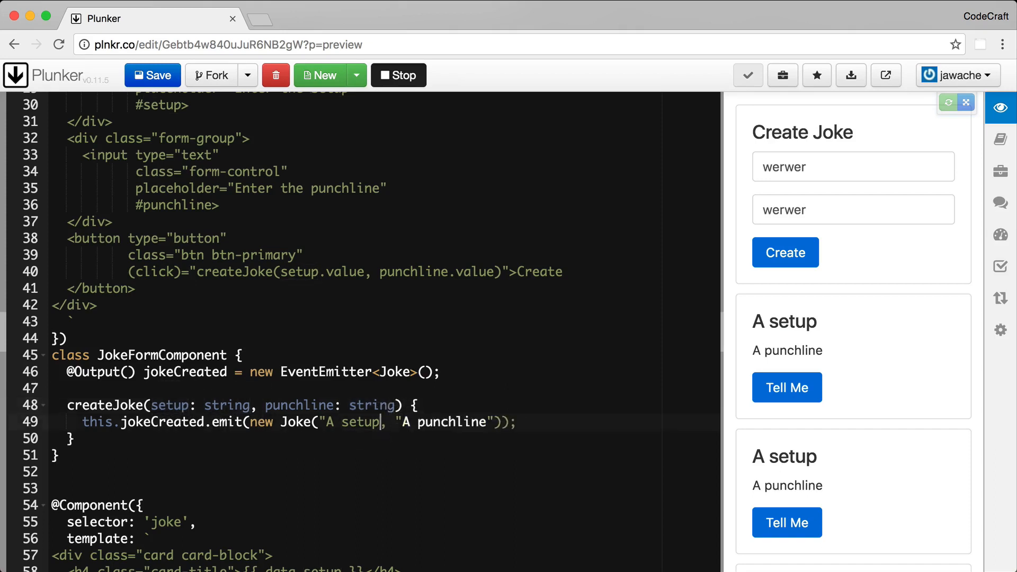
type("setup")
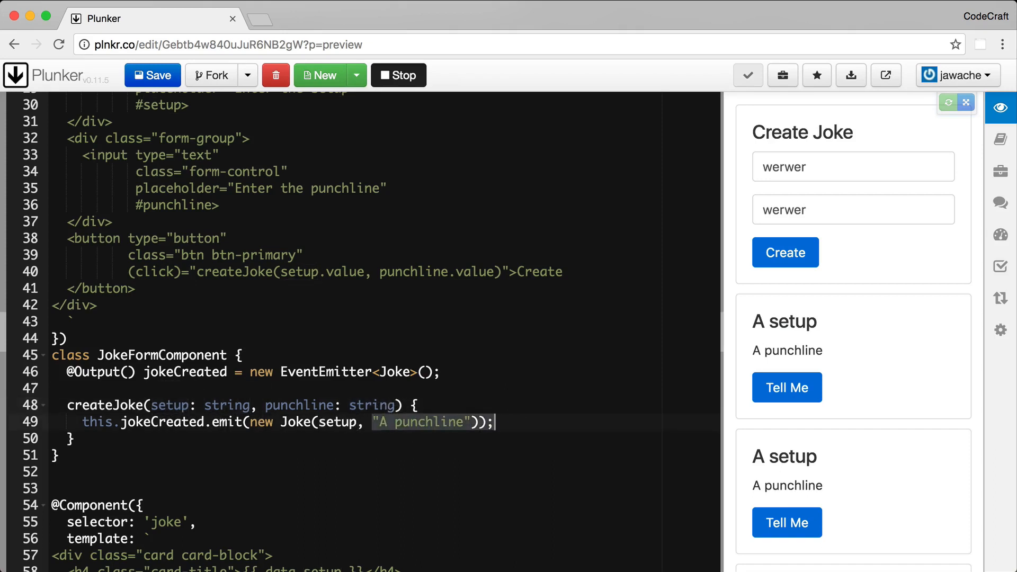
key("Delete")
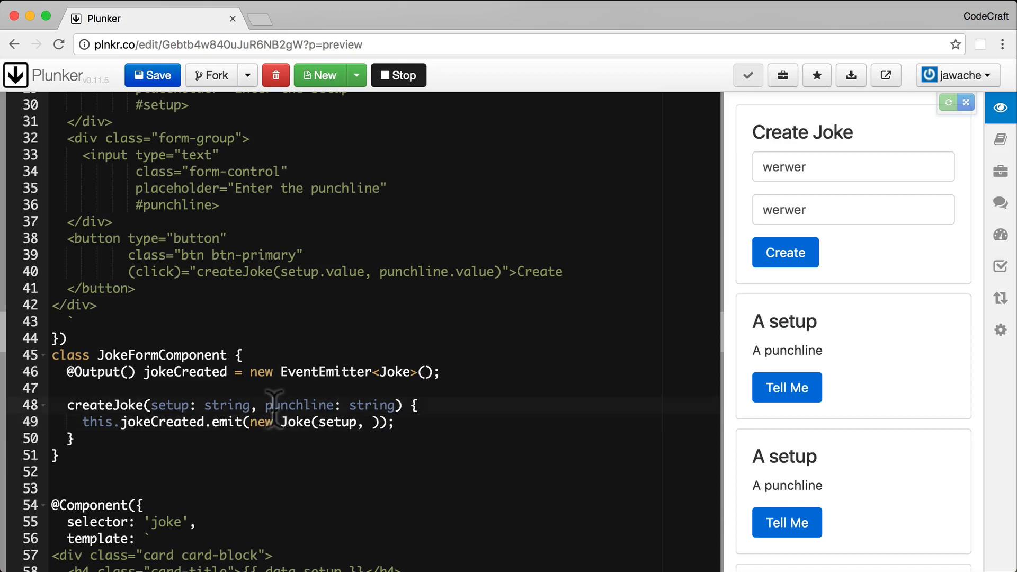
type("punchline")
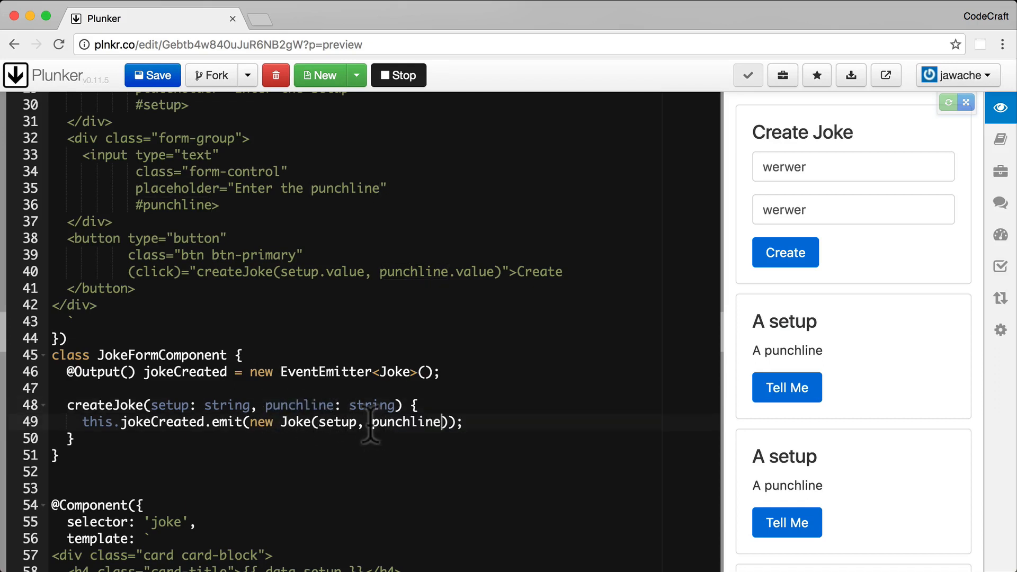
left_click(152, 74)
type("Hel")
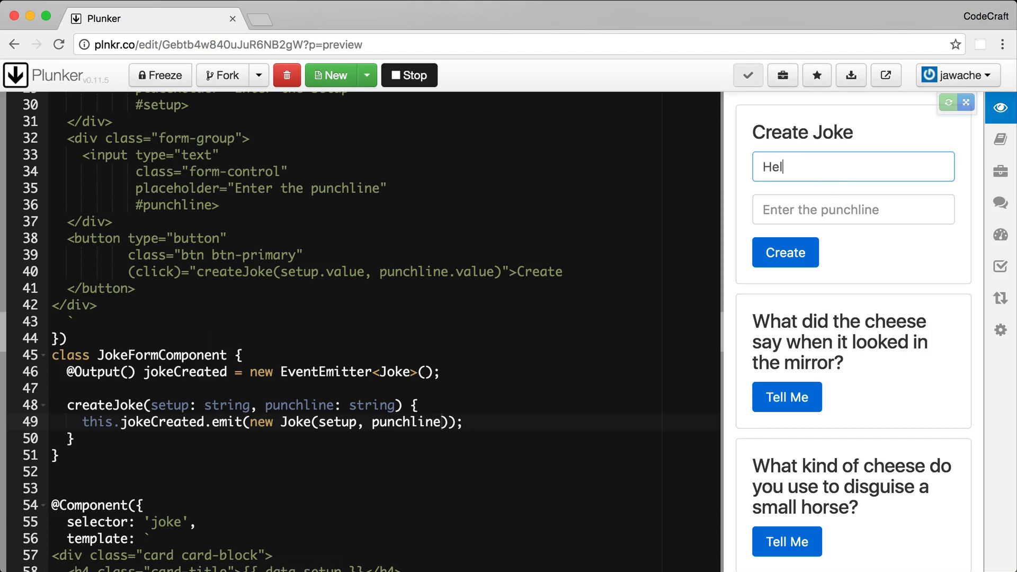
Step: Create the Hello / World! joke from the form and reveal 'World!' on the new top card
type("World!")
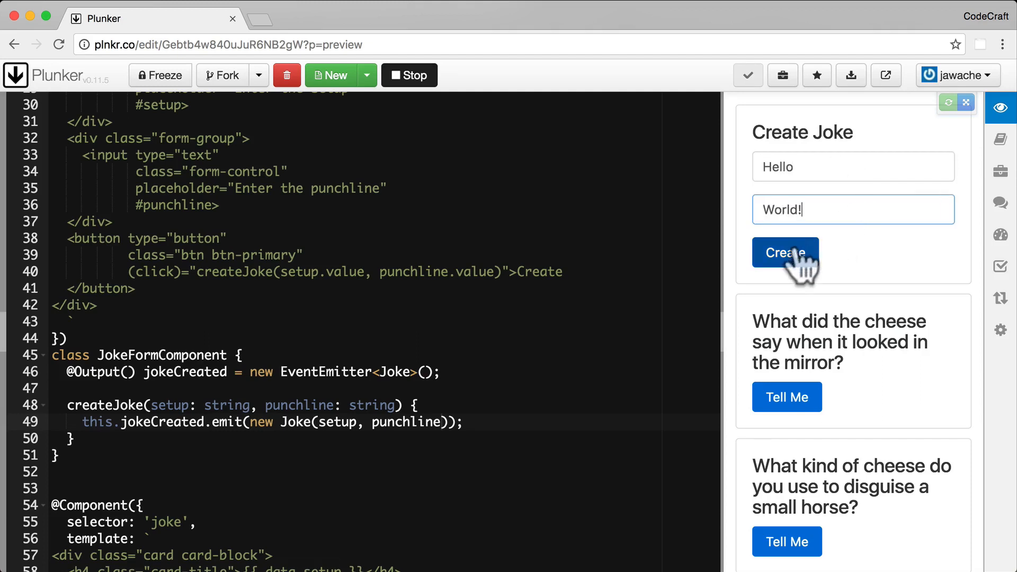
left_click(785, 252)
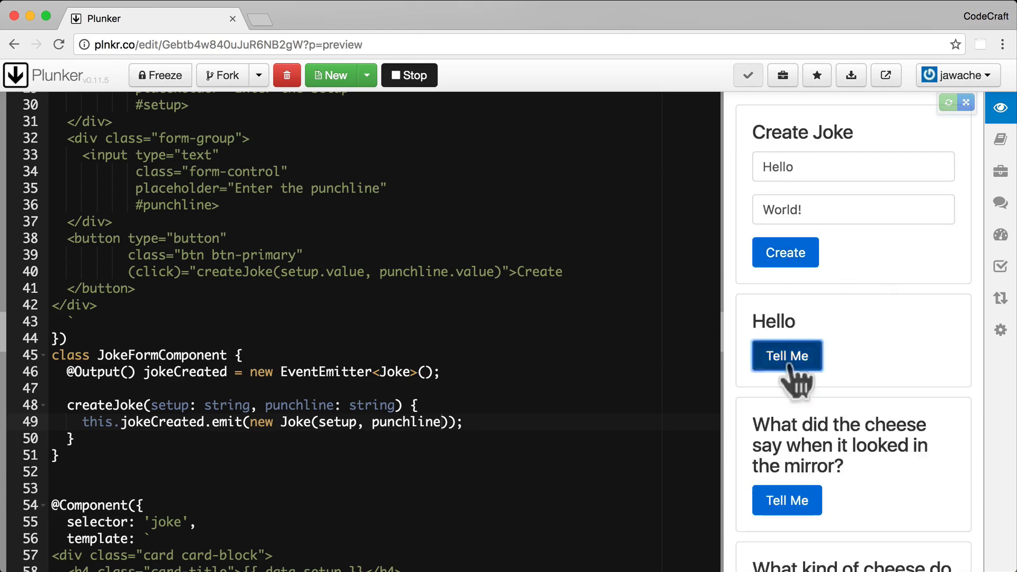
left_click(786, 356)
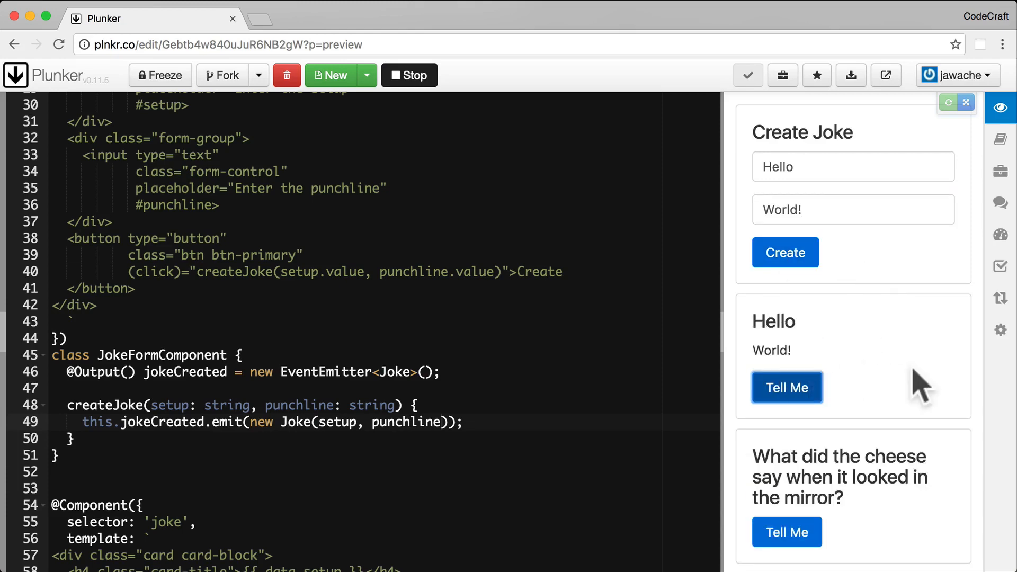
mouse_move(856, 240)
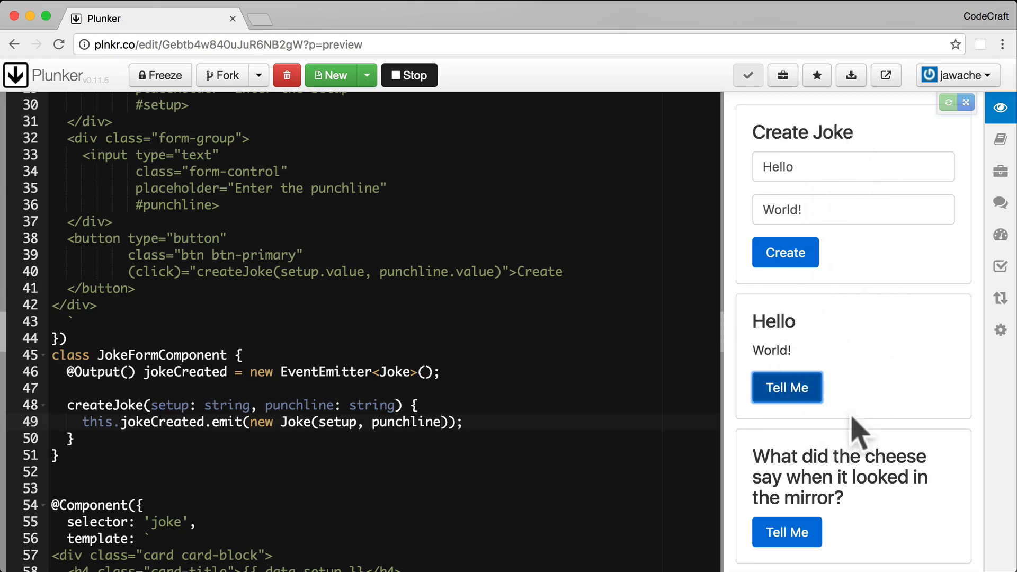
mouse_move(875, 335)
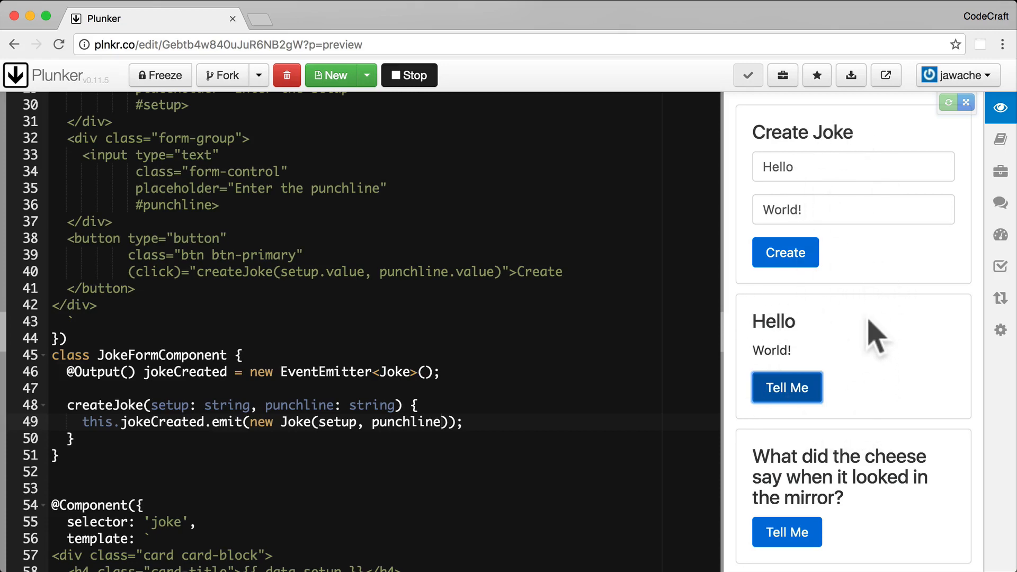